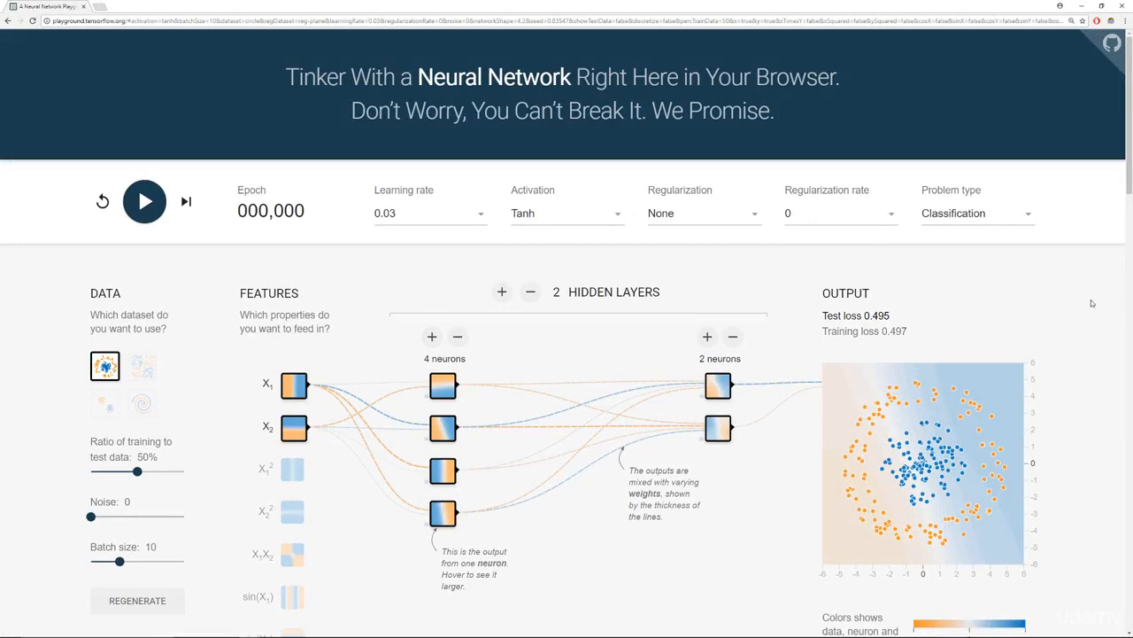
pyautogui.moveTo(996, 301)
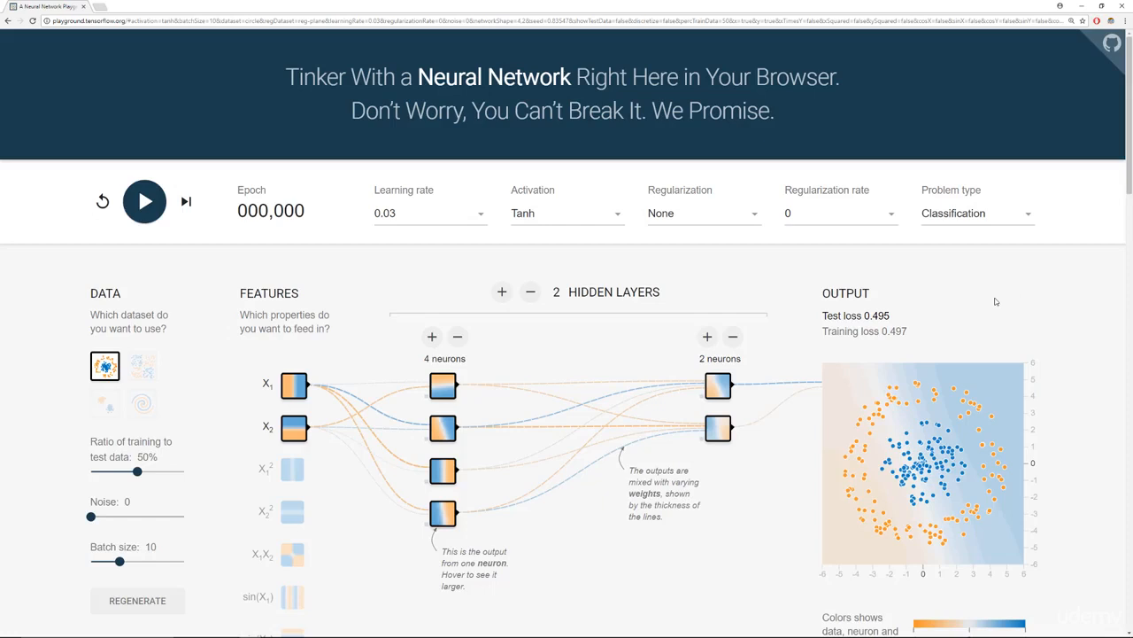
# - Preview the checkerboard, spiral and two-cluster datasets, then return to the circle dataset
pyautogui.scroll(-3)
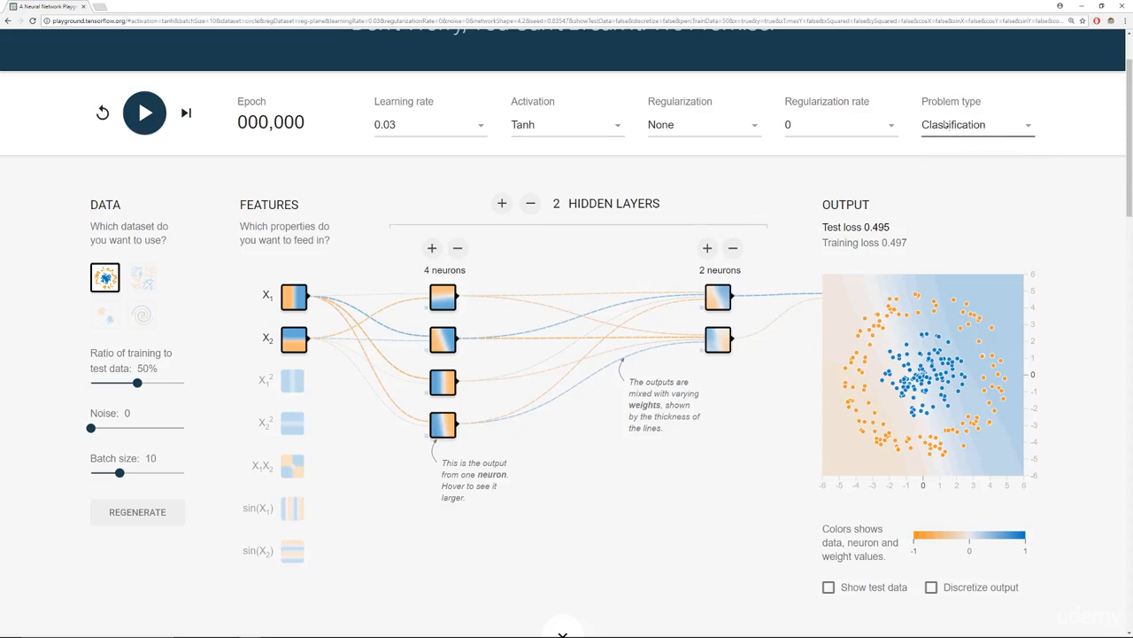
pyautogui.moveTo(72, 226)
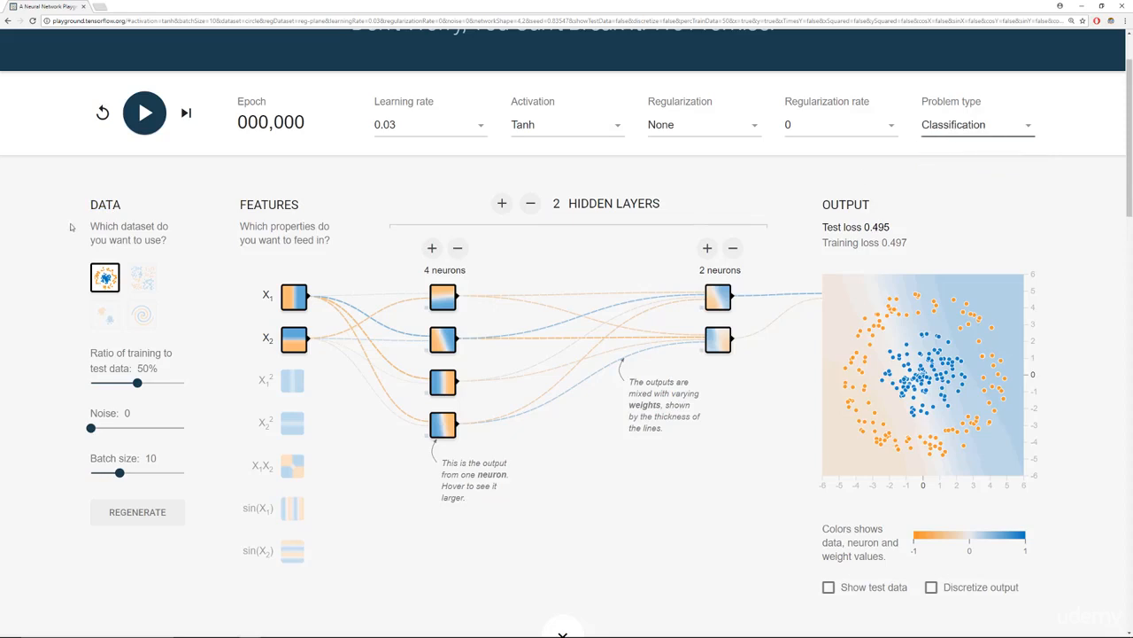
pyautogui.moveTo(142, 277)
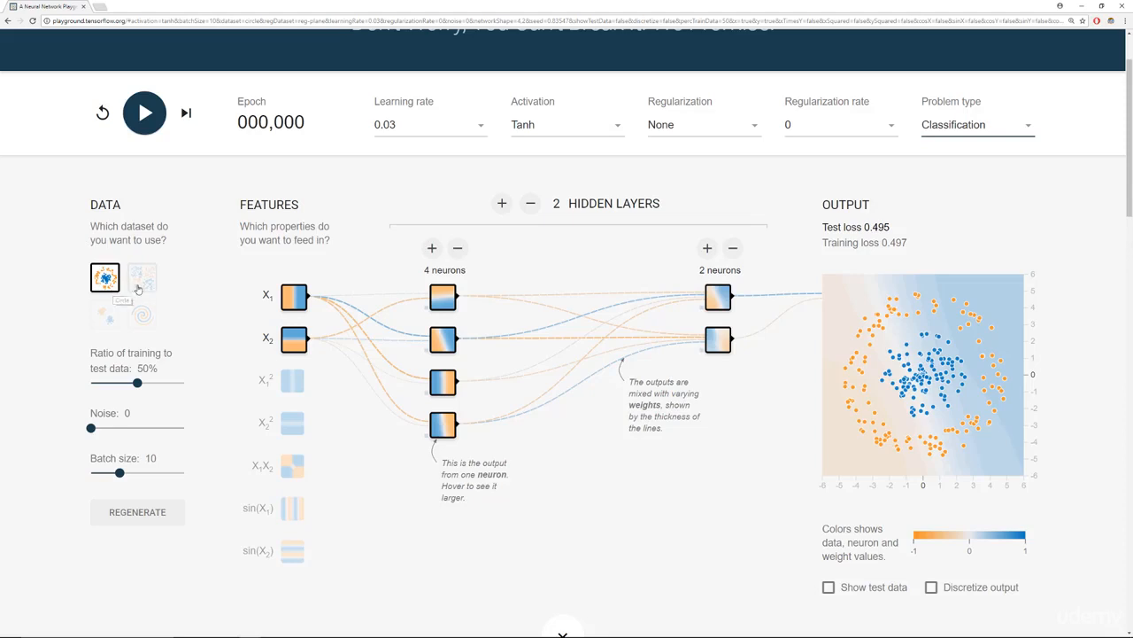
pyautogui.click(141, 277)
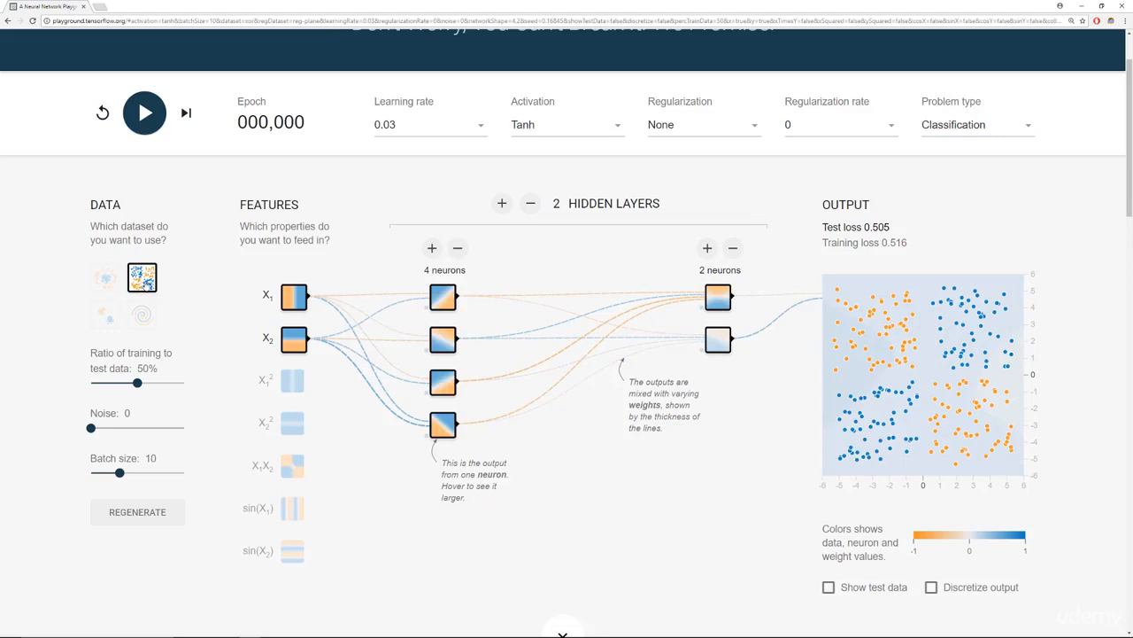
pyautogui.click(142, 315)
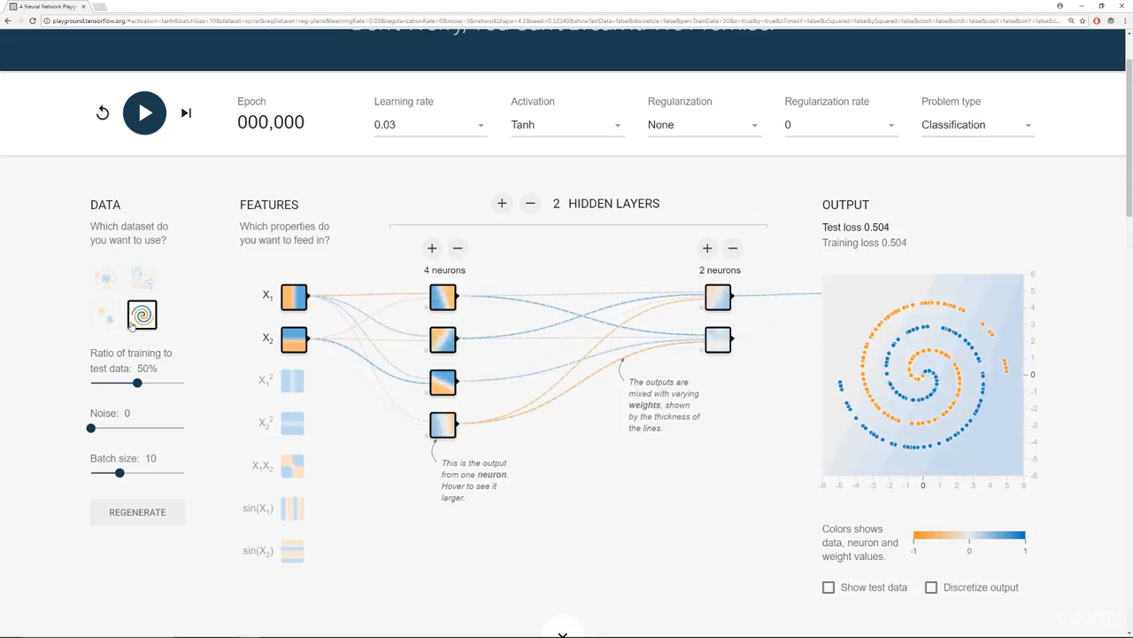
pyautogui.click(105, 315)
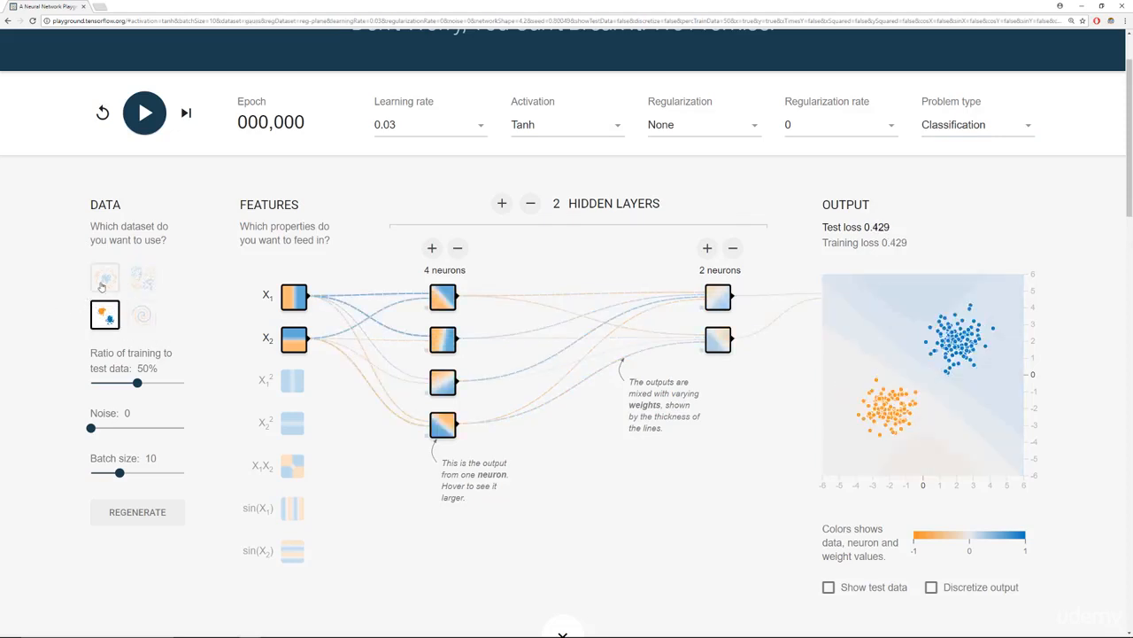
pyautogui.click(105, 277)
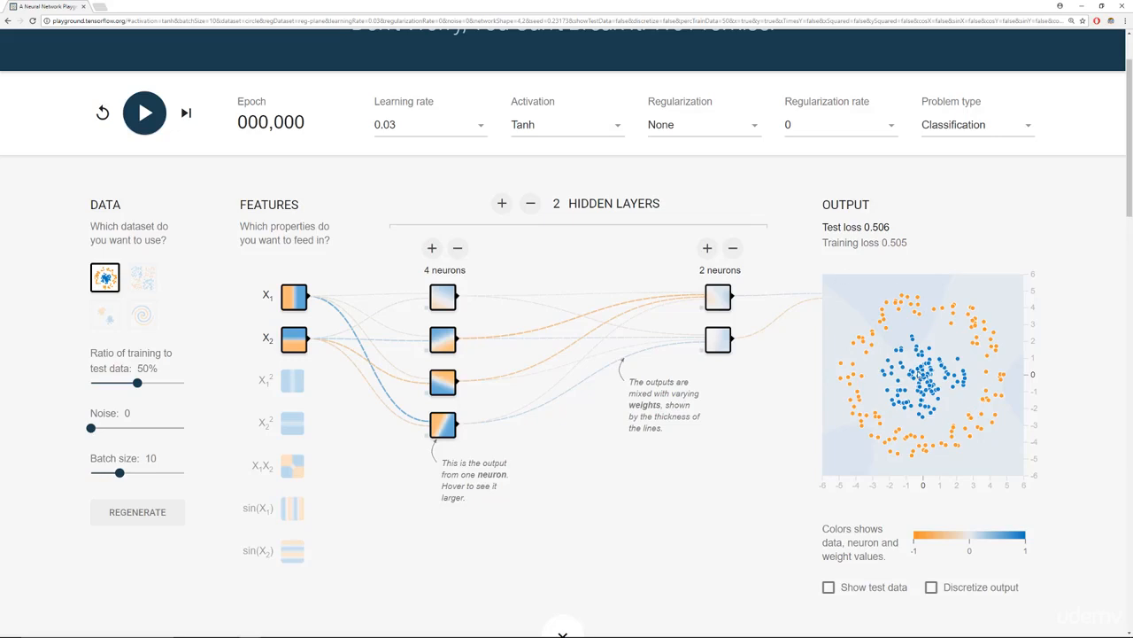
pyautogui.moveTo(122, 366)
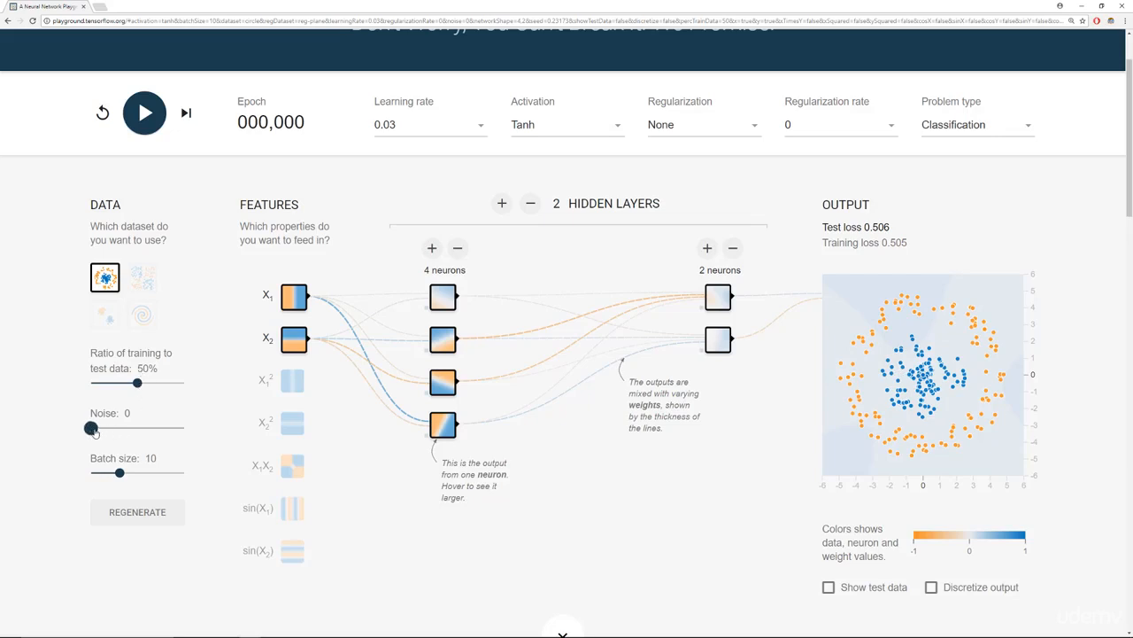
# - Try data noise at 50 and 10, then set it back to 0
pyautogui.moveTo(93, 427); pyautogui.dragTo(183, 427)
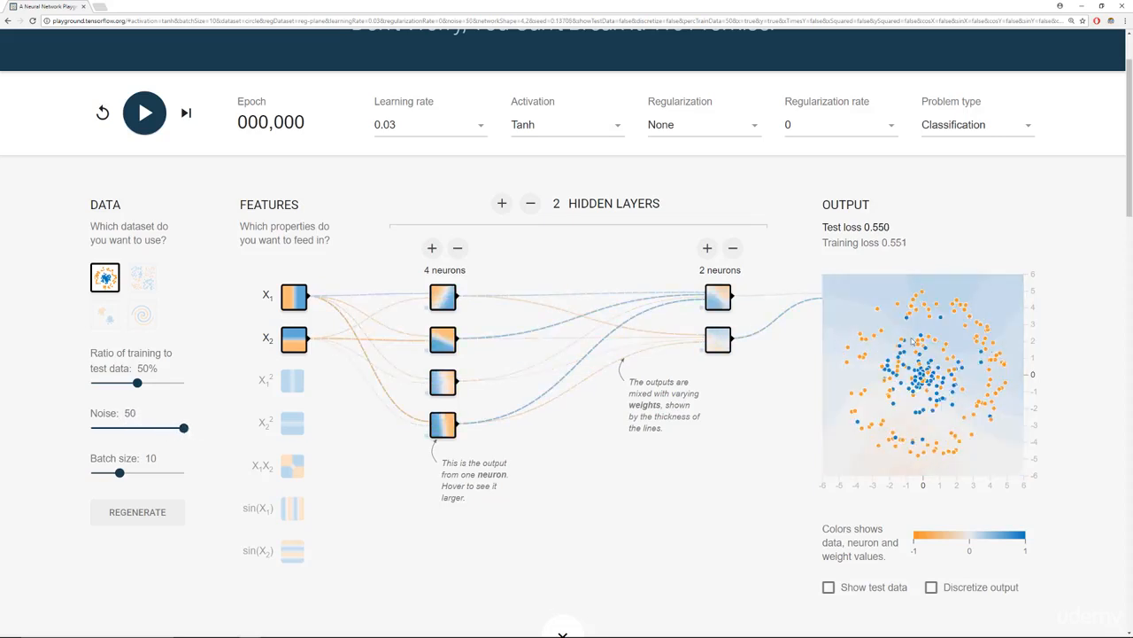
pyautogui.moveTo(184, 427); pyautogui.dragTo(107, 427)
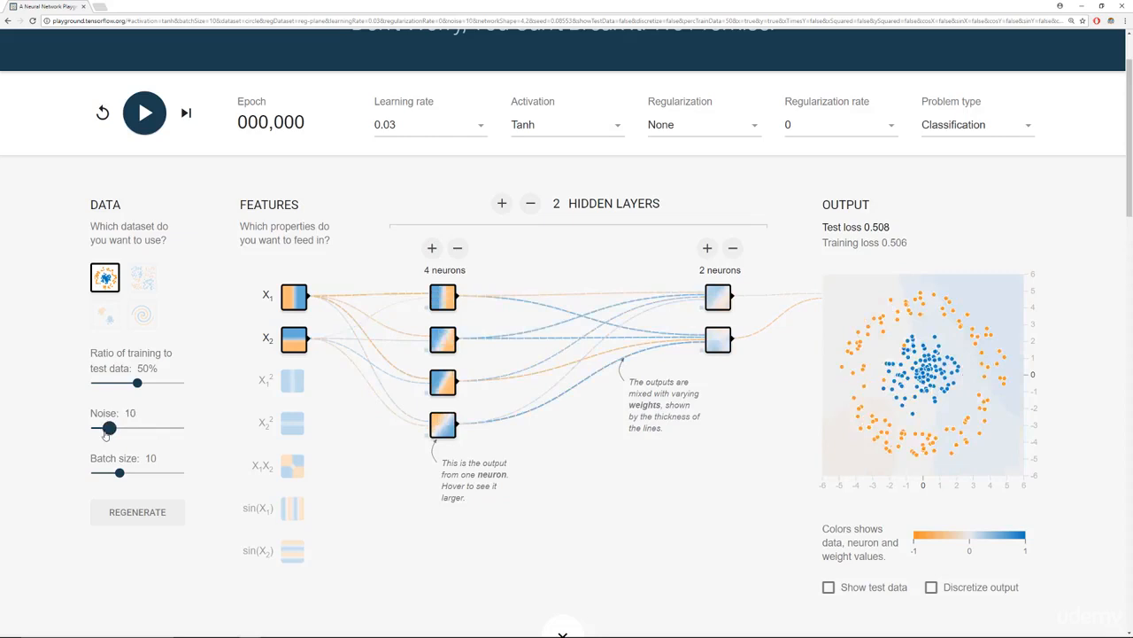
pyautogui.moveTo(108, 428); pyautogui.dragTo(89, 428)
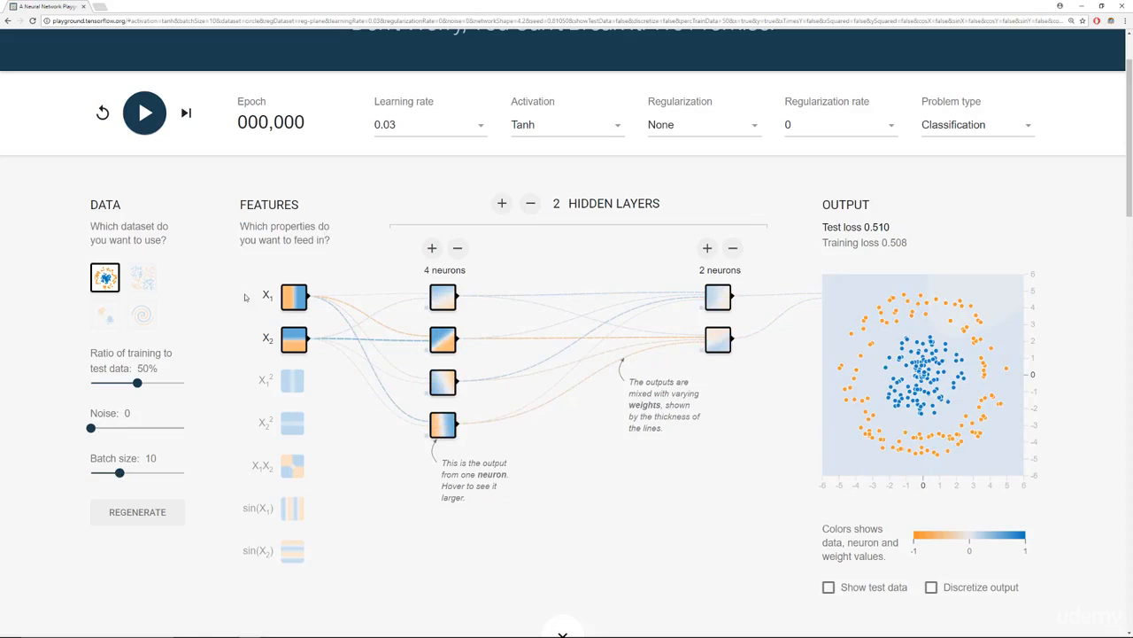
pyautogui.moveTo(281, 208)
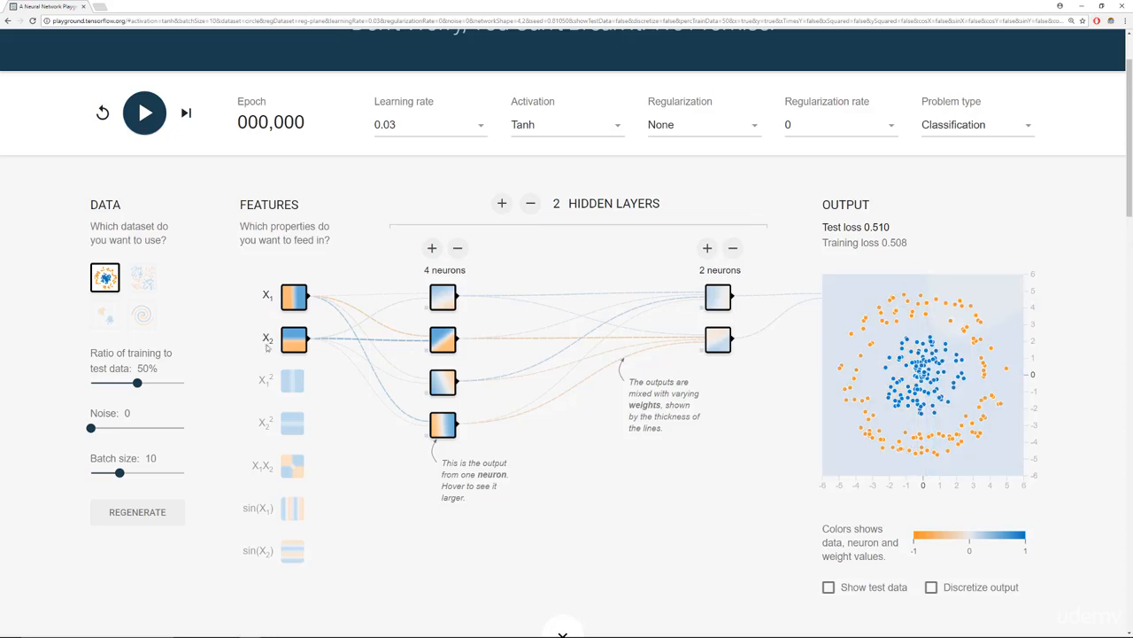
# - Remove a hidden layer, shrink it to one neuron, and keep X1 as the only input
pyautogui.click(294, 339)
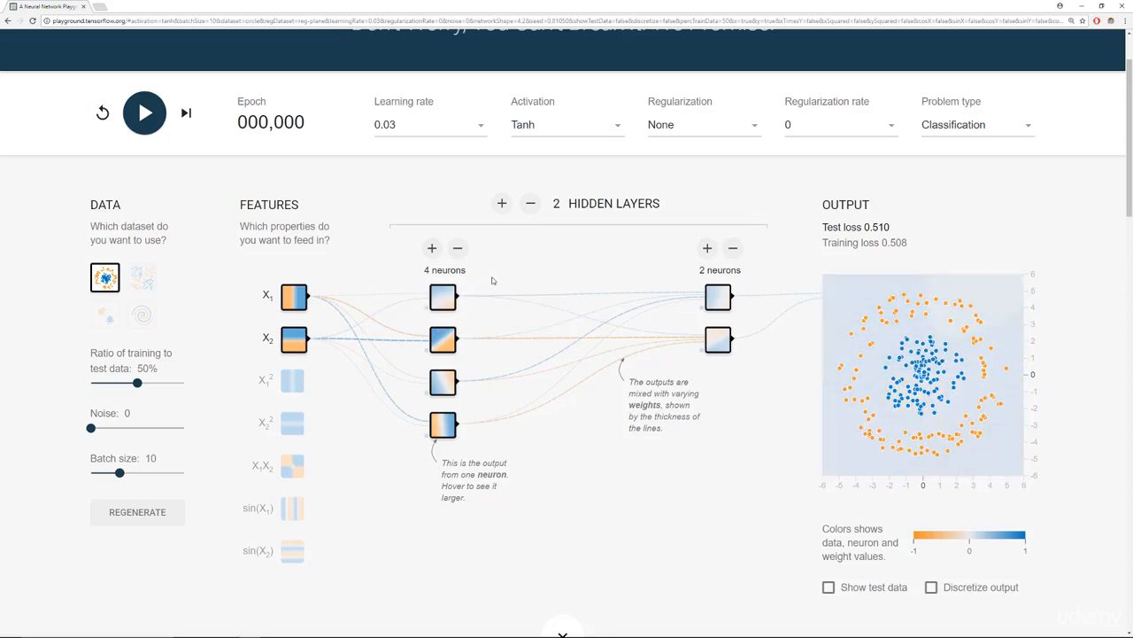
pyautogui.moveTo(514, 317)
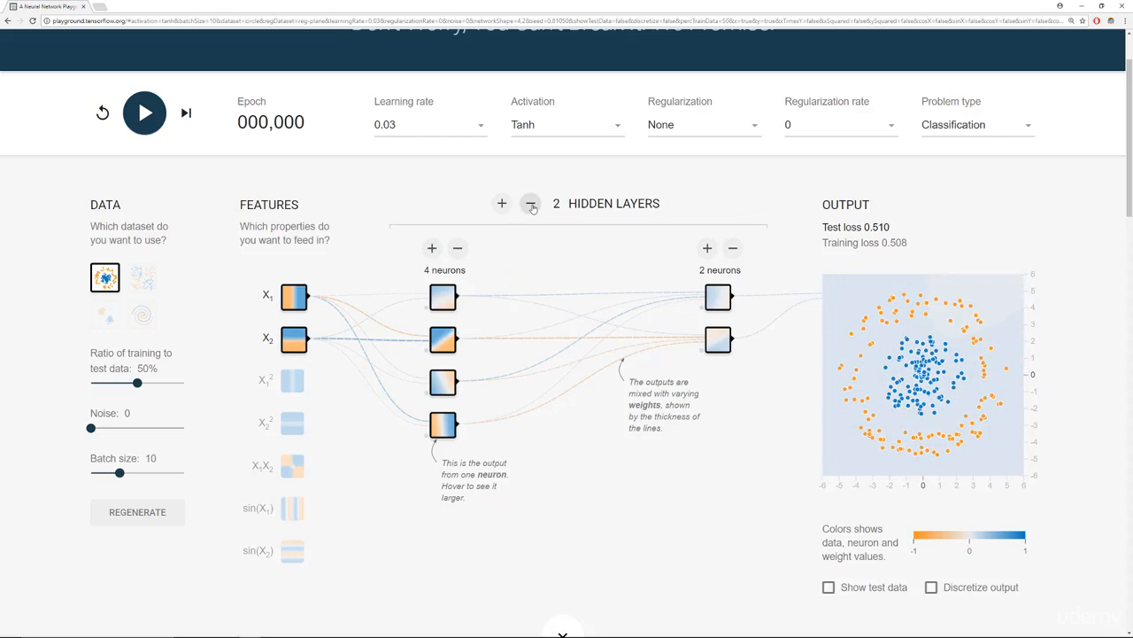
pyautogui.click(531, 203)
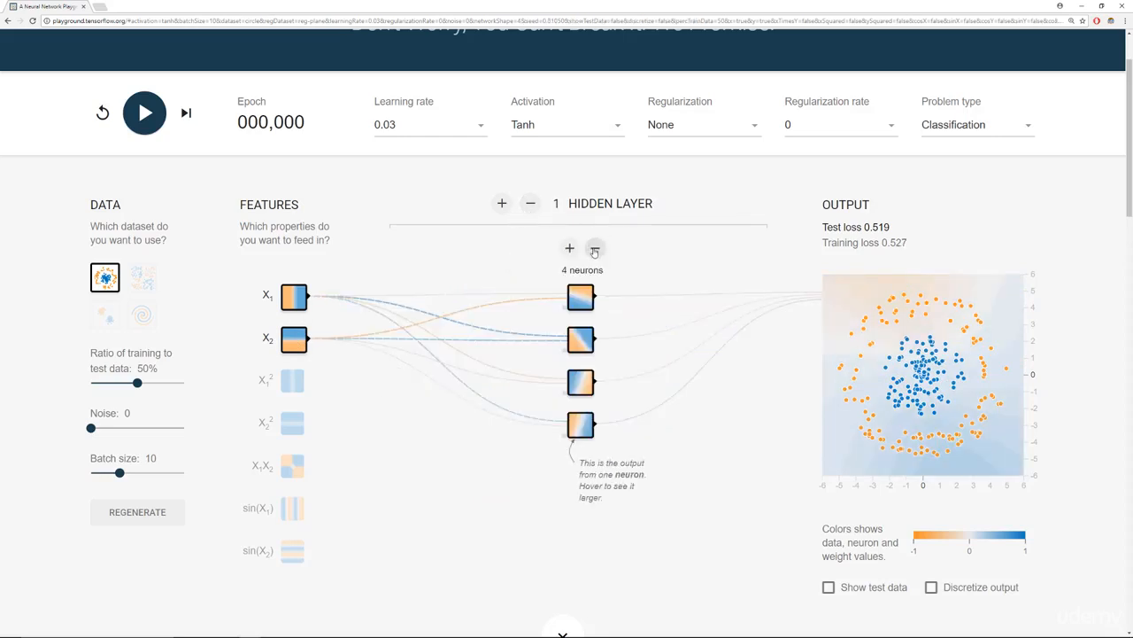
pyautogui.click(595, 249)
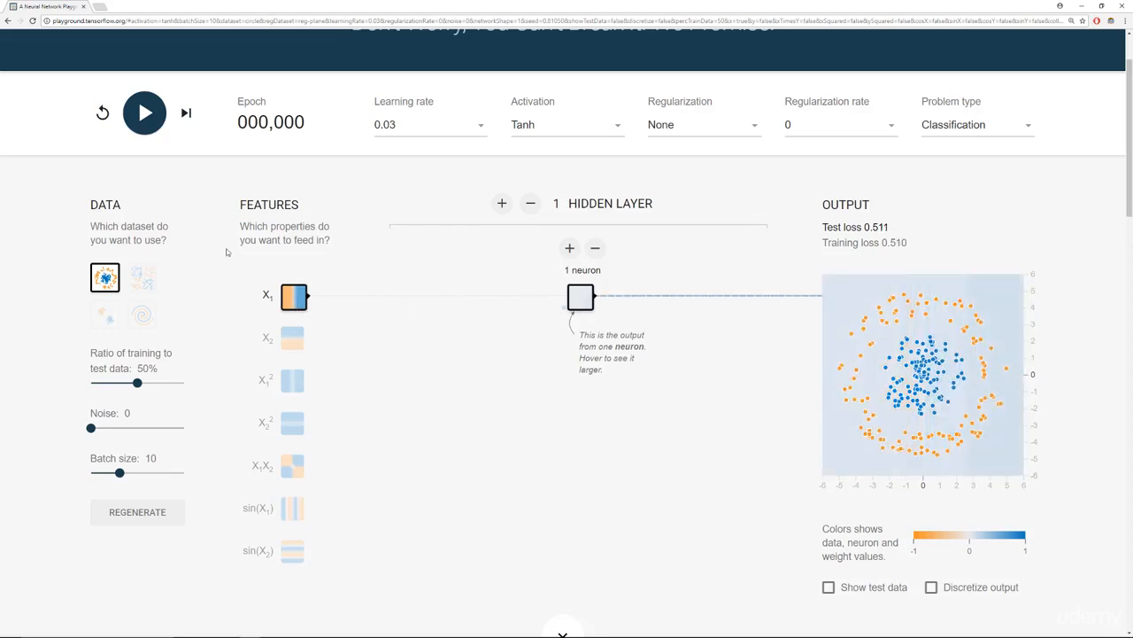
pyautogui.click(294, 296)
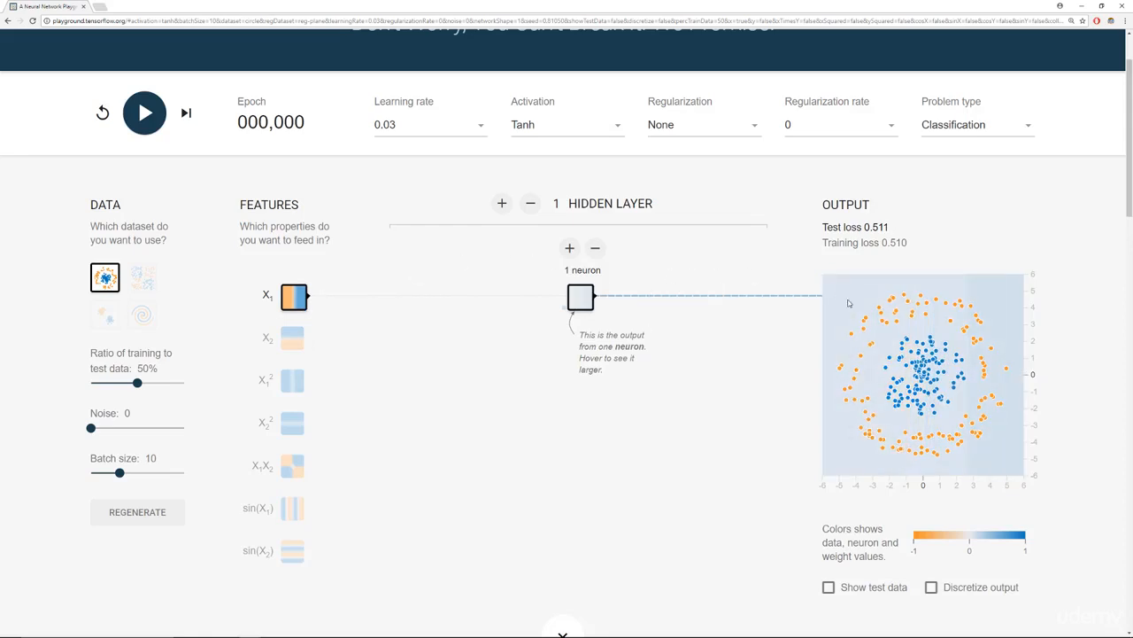
# - Train the single-neuron network for about 1,500 epochs, pausing at test loss 0.426
pyautogui.click(144, 112)
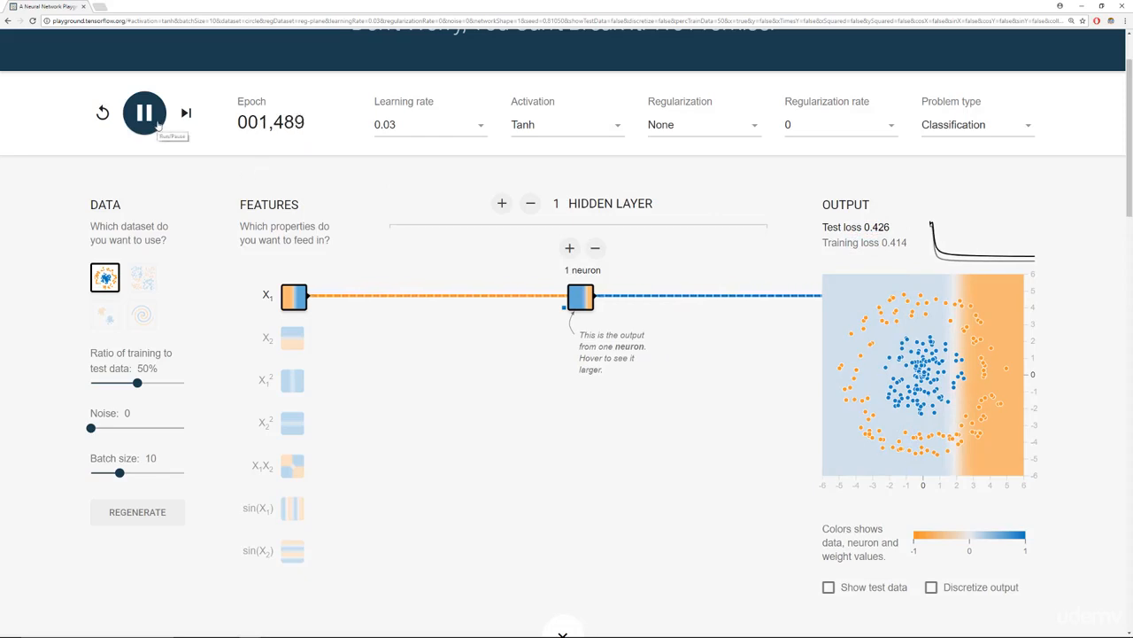
pyautogui.click(144, 113)
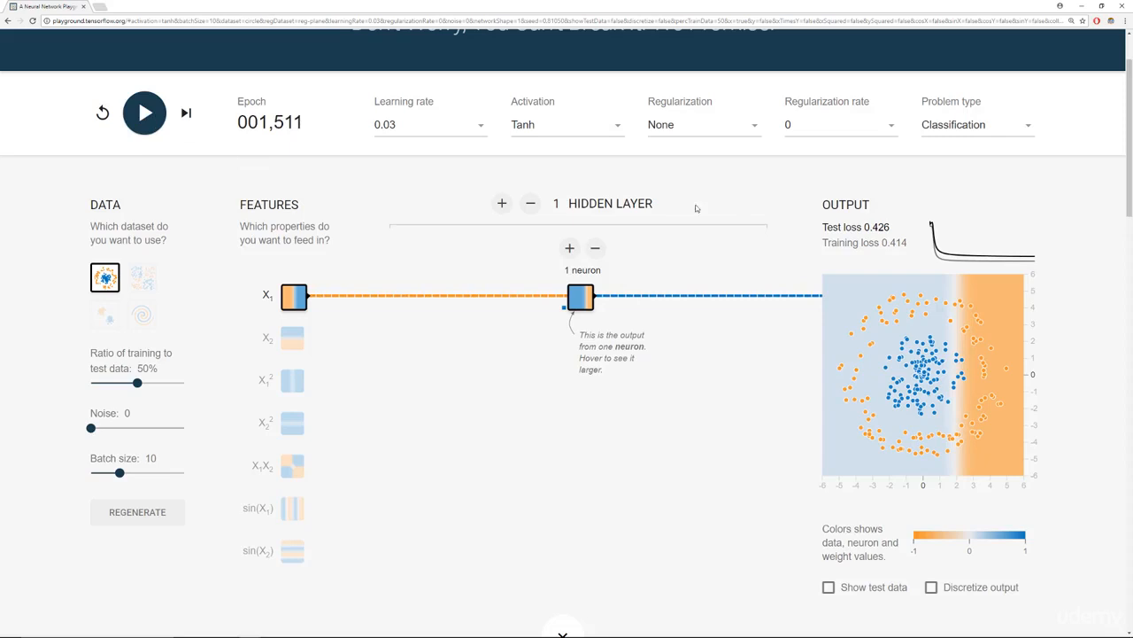
pyautogui.moveTo(575, 109)
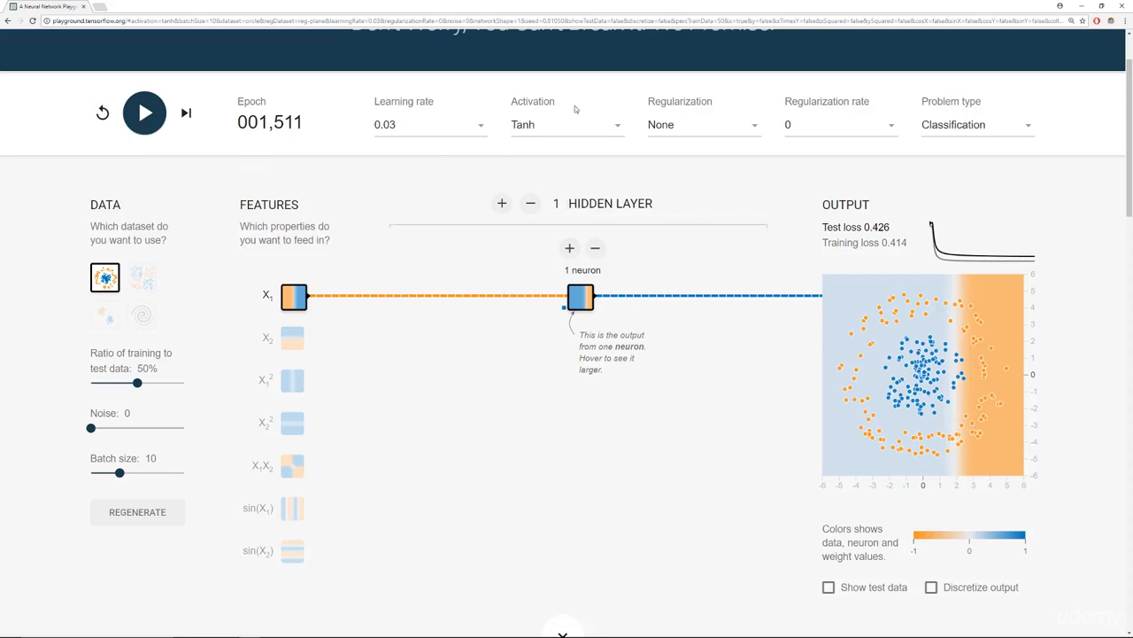
pyautogui.click(566, 124)
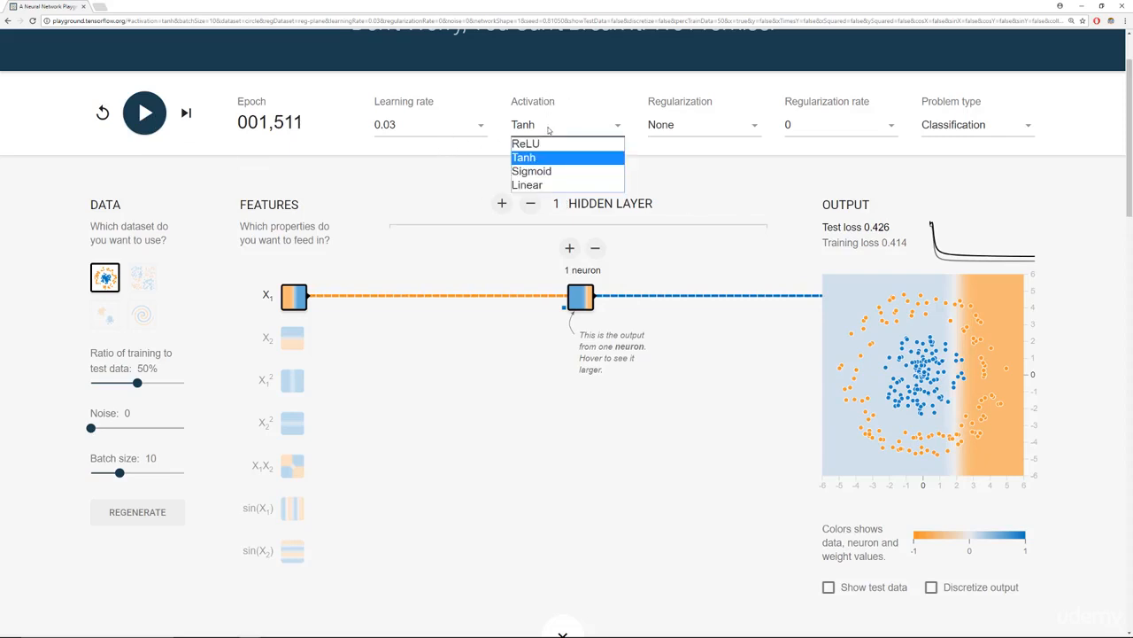
pyautogui.moveTo(531, 171)
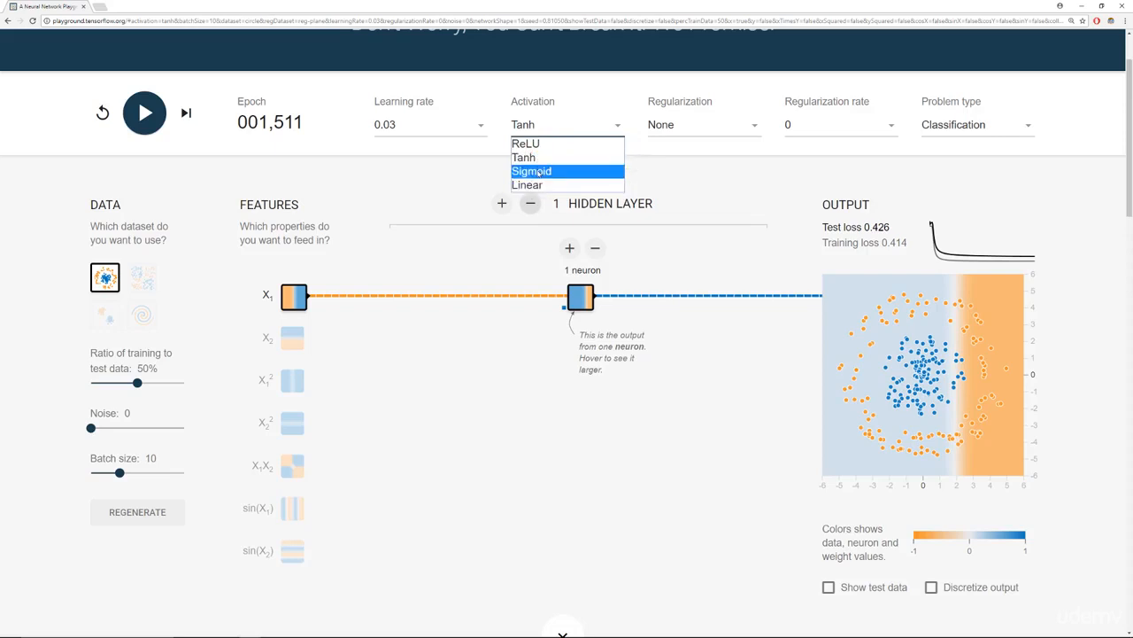
pyautogui.click(523, 157)
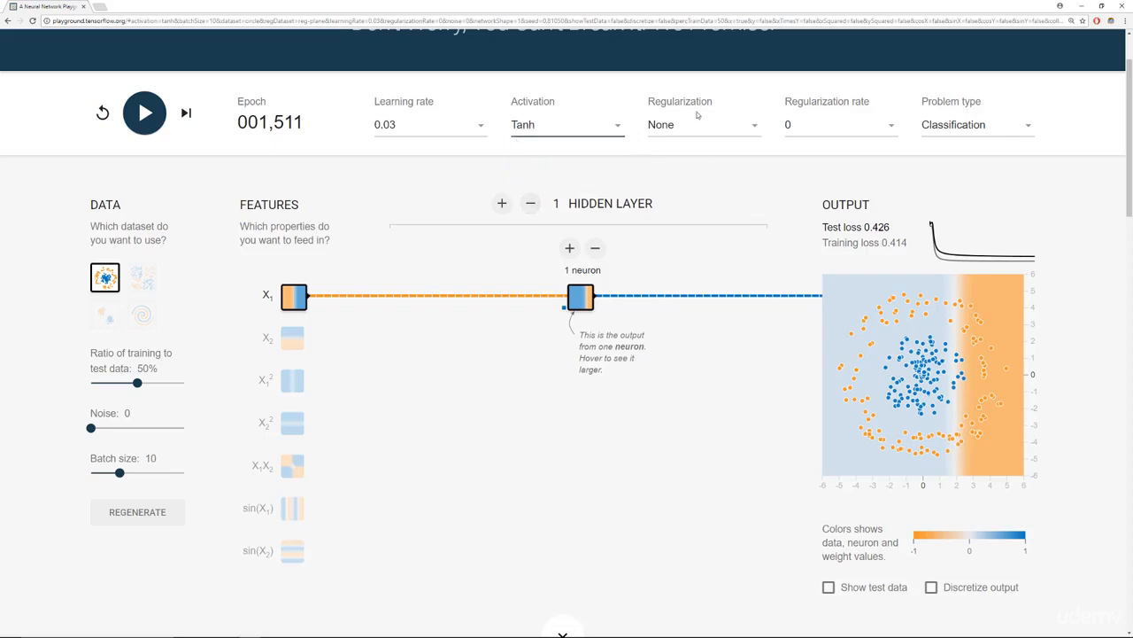
pyautogui.moveTo(755, 105)
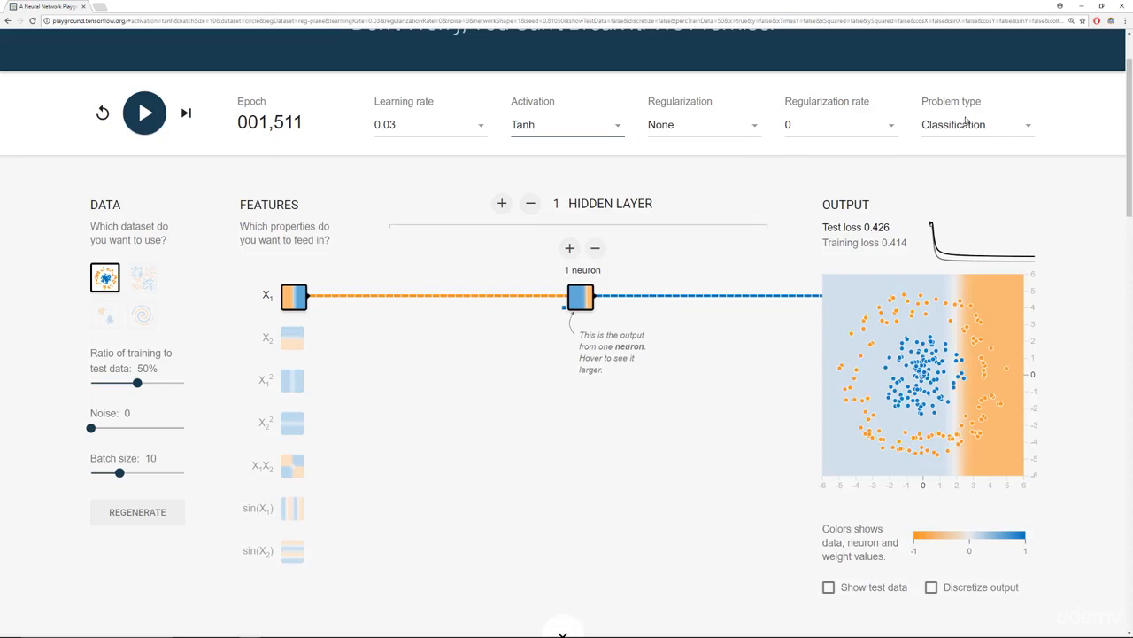
pyautogui.moveTo(752, 236)
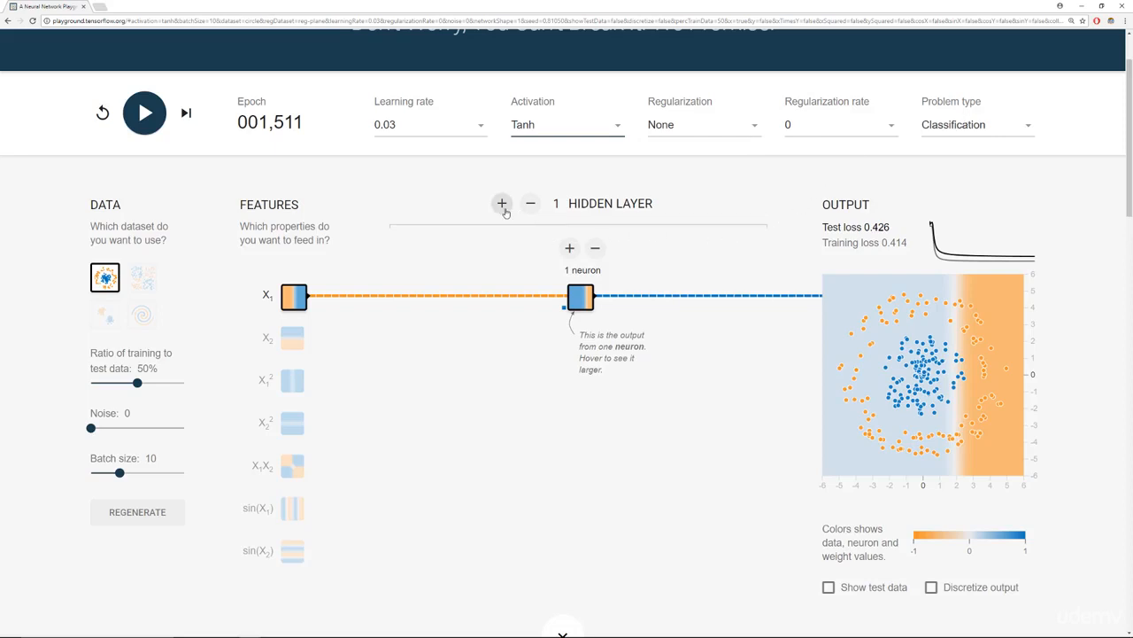
# - Add a second hidden layer, enable the X2 input, and grow the first layer to three neurons
pyautogui.click(502, 203)
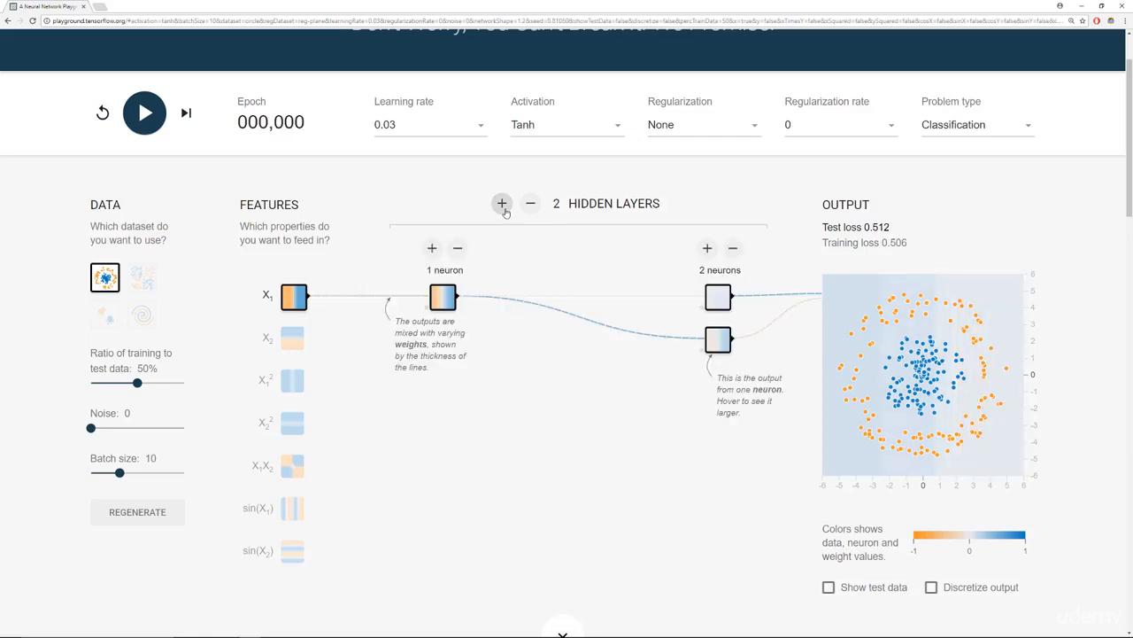
pyautogui.click(294, 339)
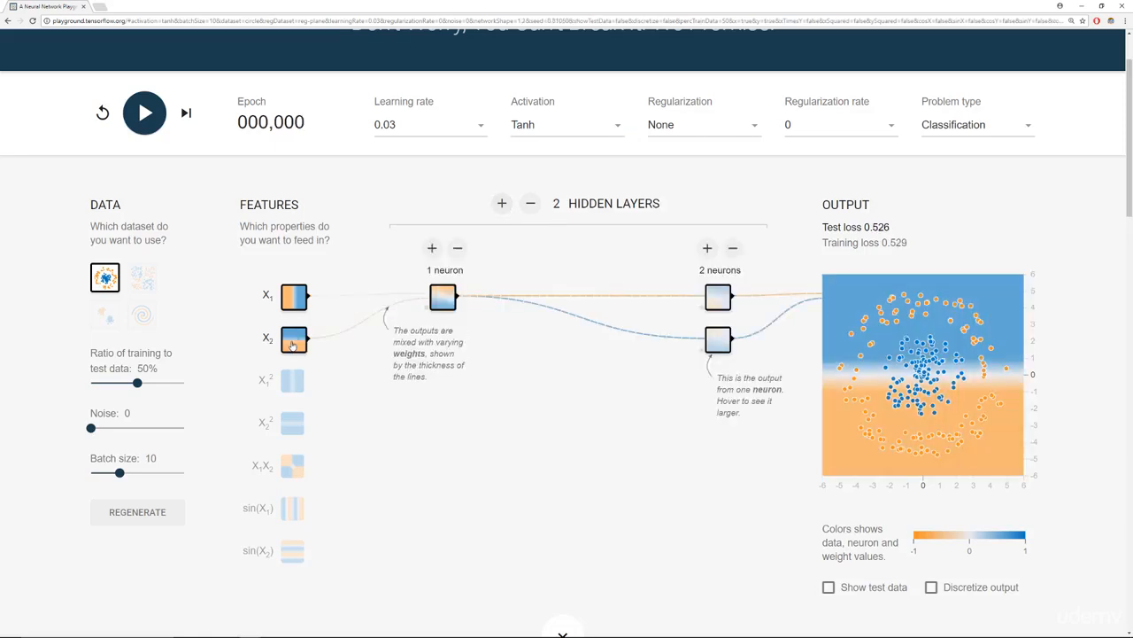
pyautogui.click(432, 247)
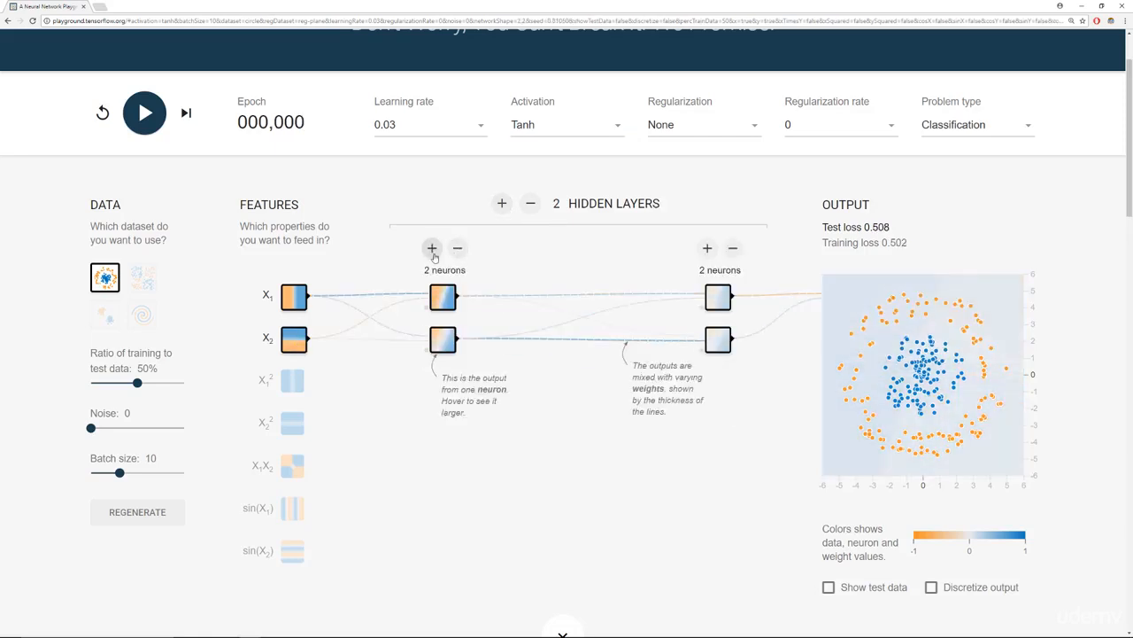
pyautogui.click(432, 247)
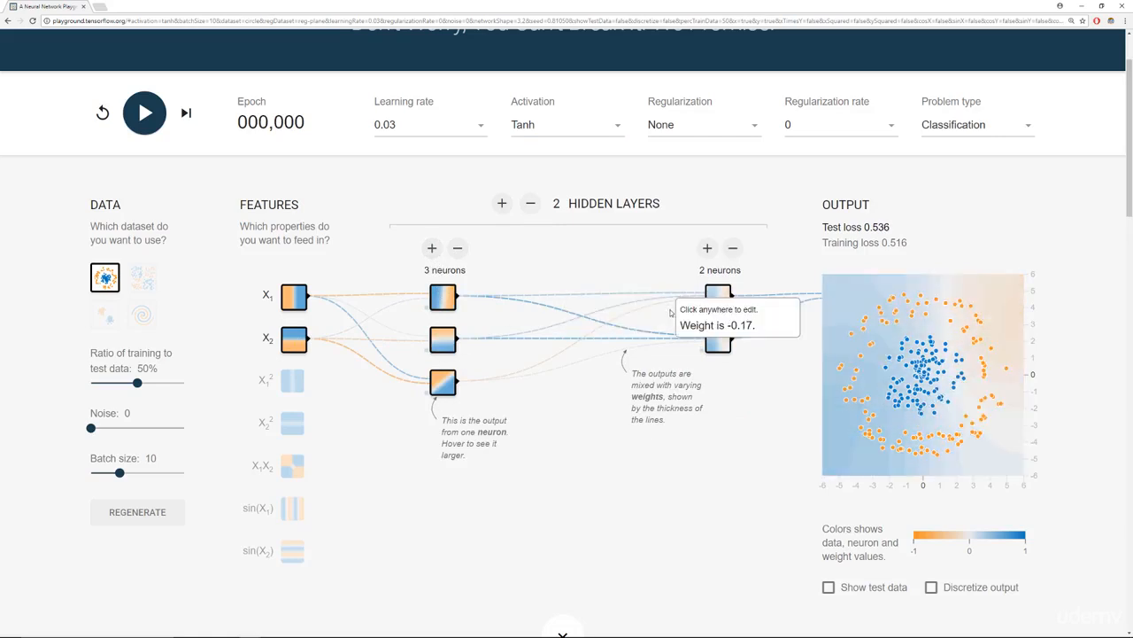
pyautogui.moveTo(451, 279)
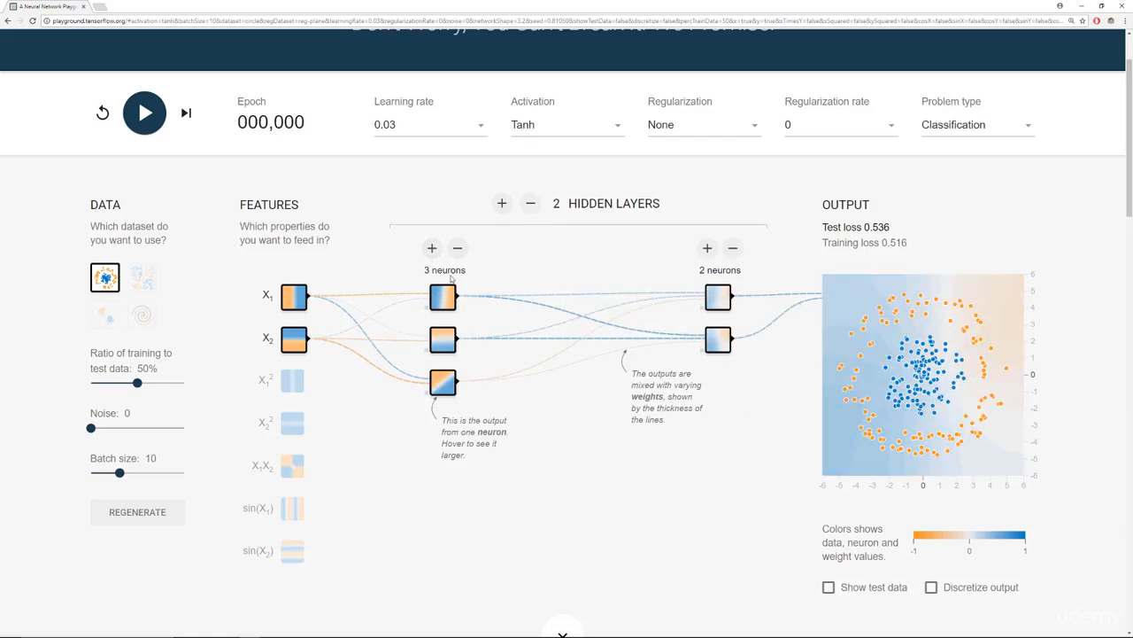
# - Train the 3-and-2 neuron network to about 1,100 epochs, pausing at test loss 0.237
pyautogui.click(145, 113)
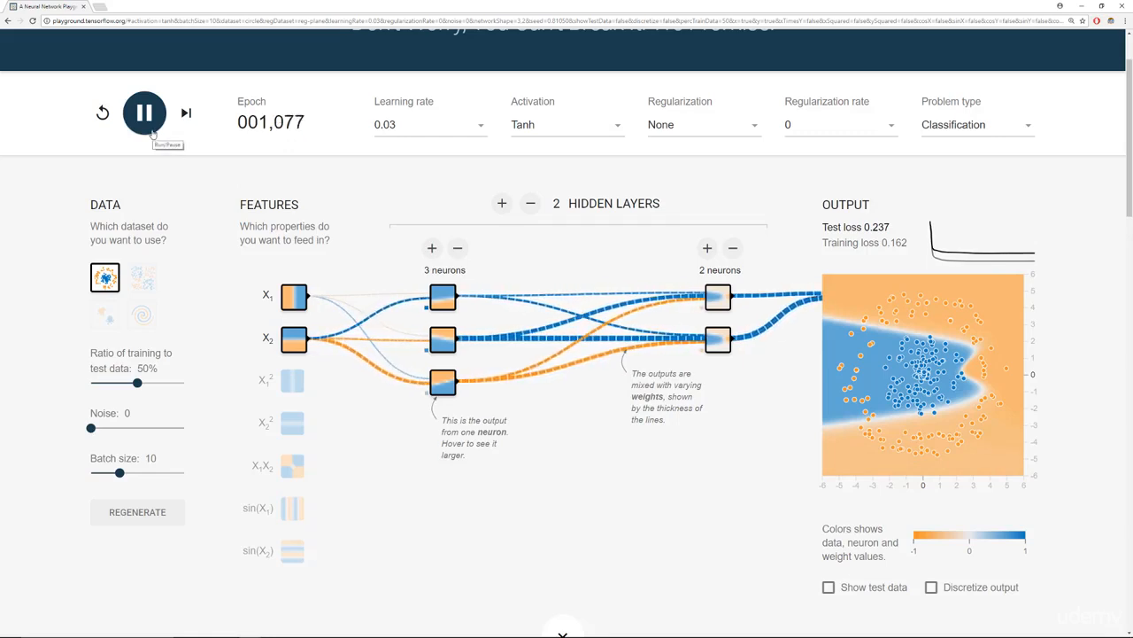
pyautogui.click(145, 113)
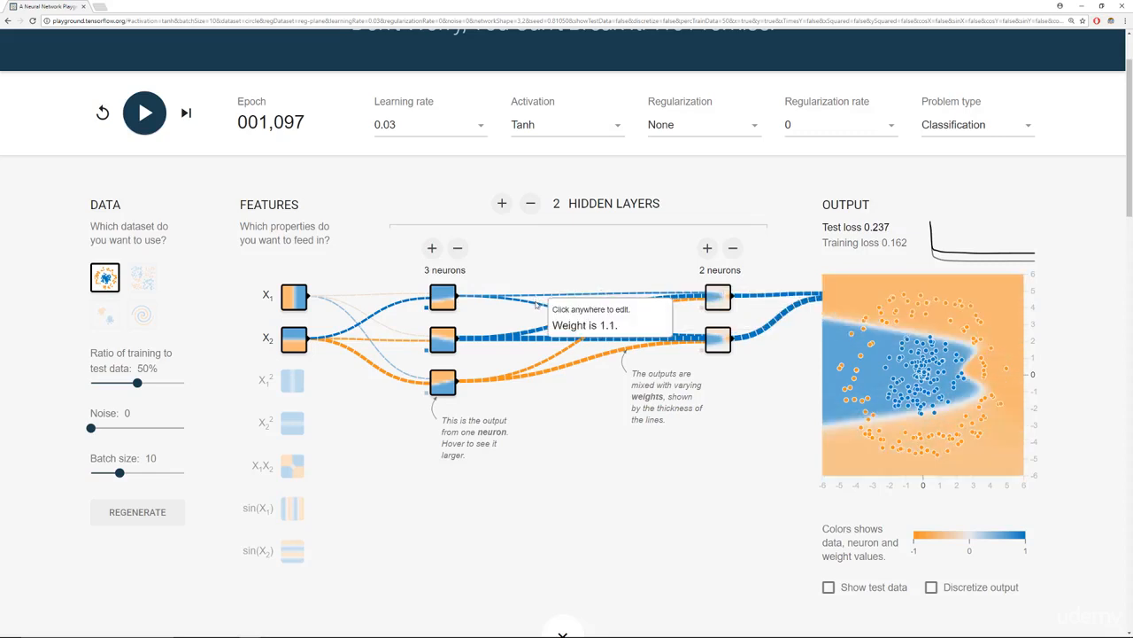
pyautogui.moveTo(584, 297)
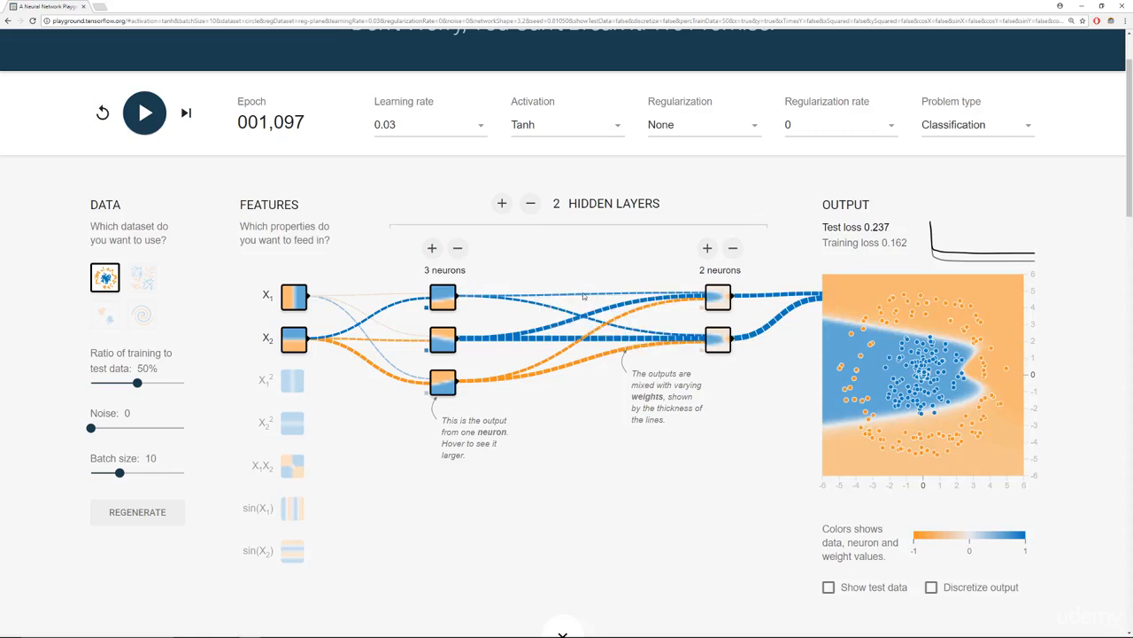
pyautogui.click(585, 297)
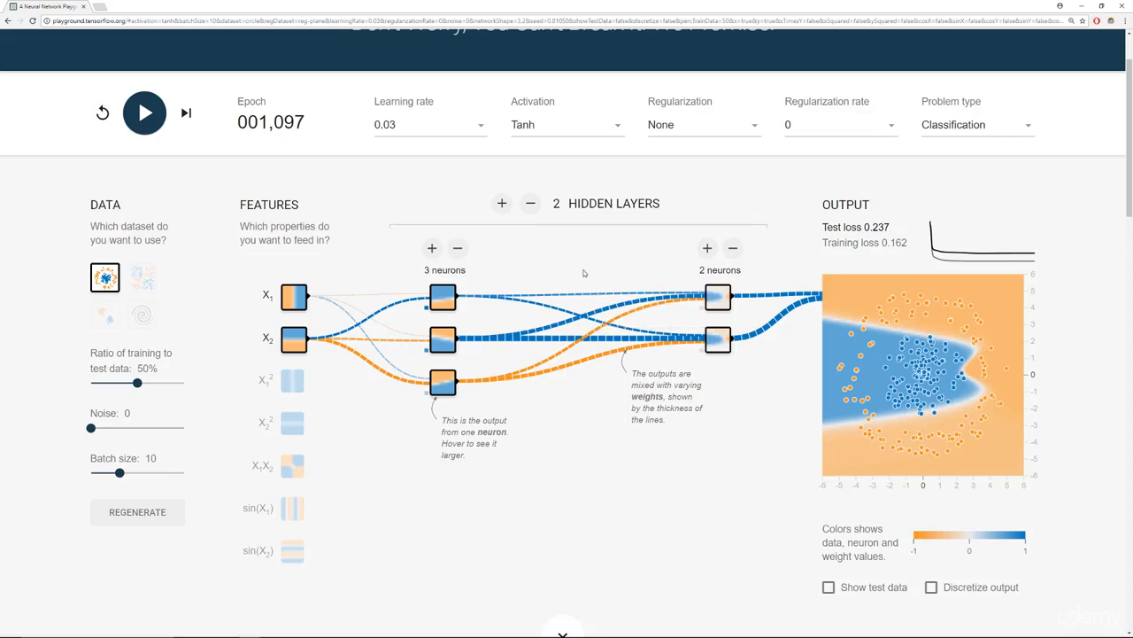
pyautogui.moveTo(531, 307)
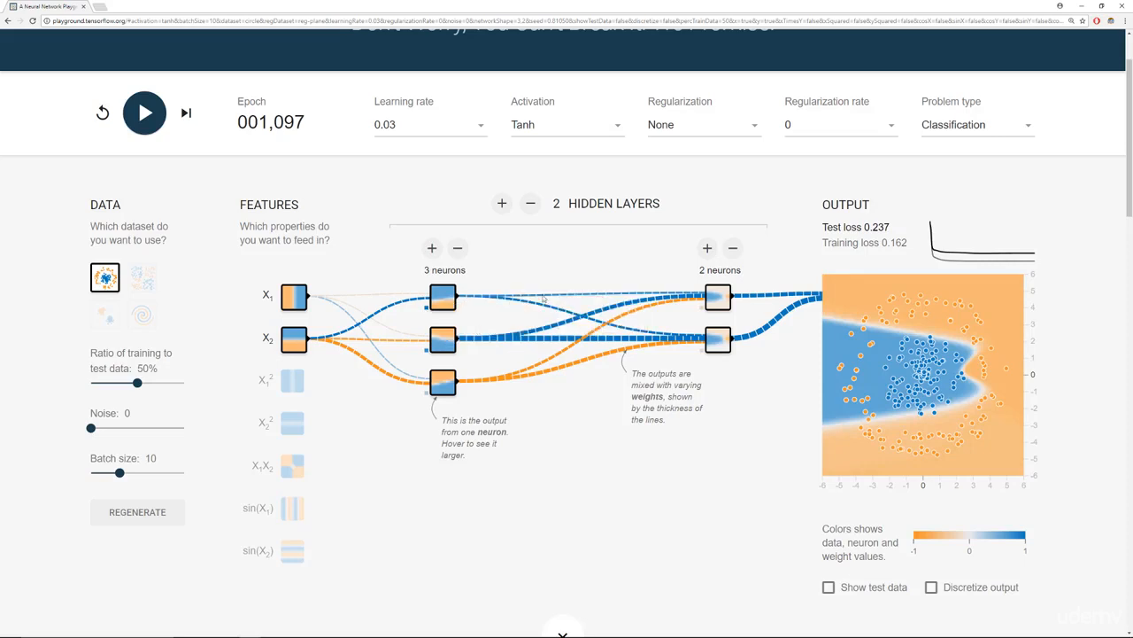
pyautogui.moveTo(596, 301)
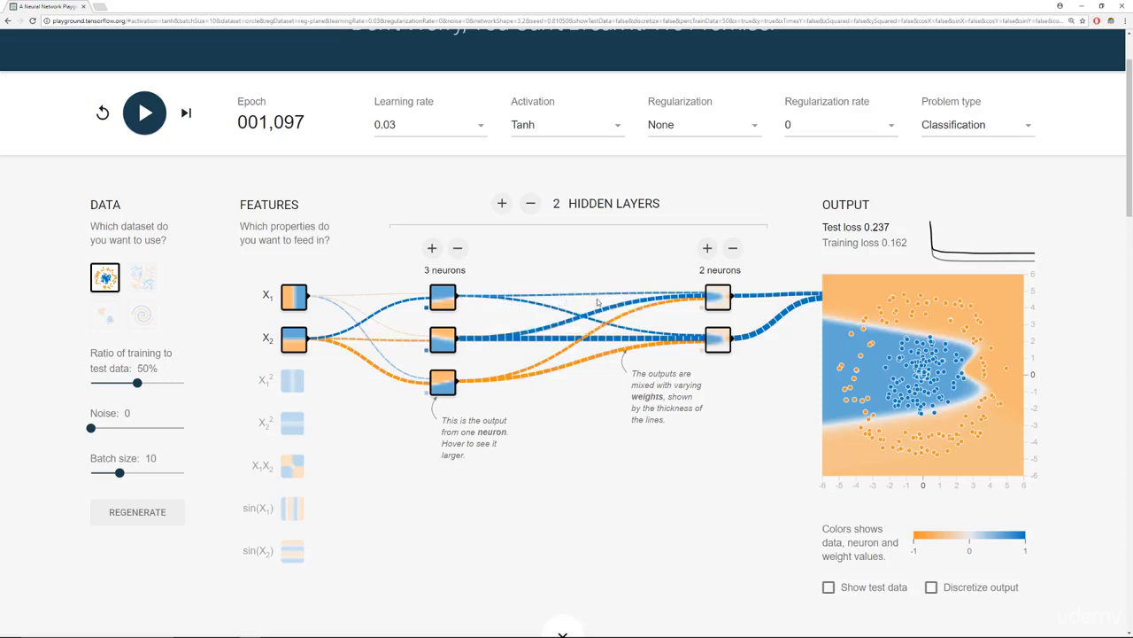
pyautogui.moveTo(585, 319)
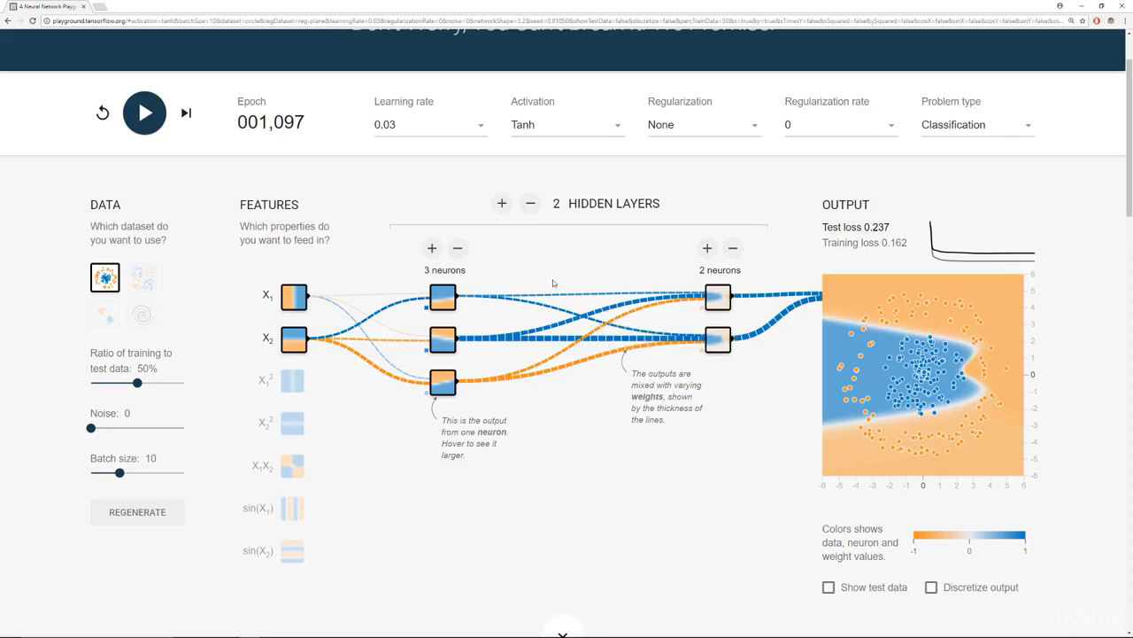
# - Add a third hidden layer, retrain from reset to test loss 0.000, then pick the spiral dataset
pyautogui.click(502, 203)
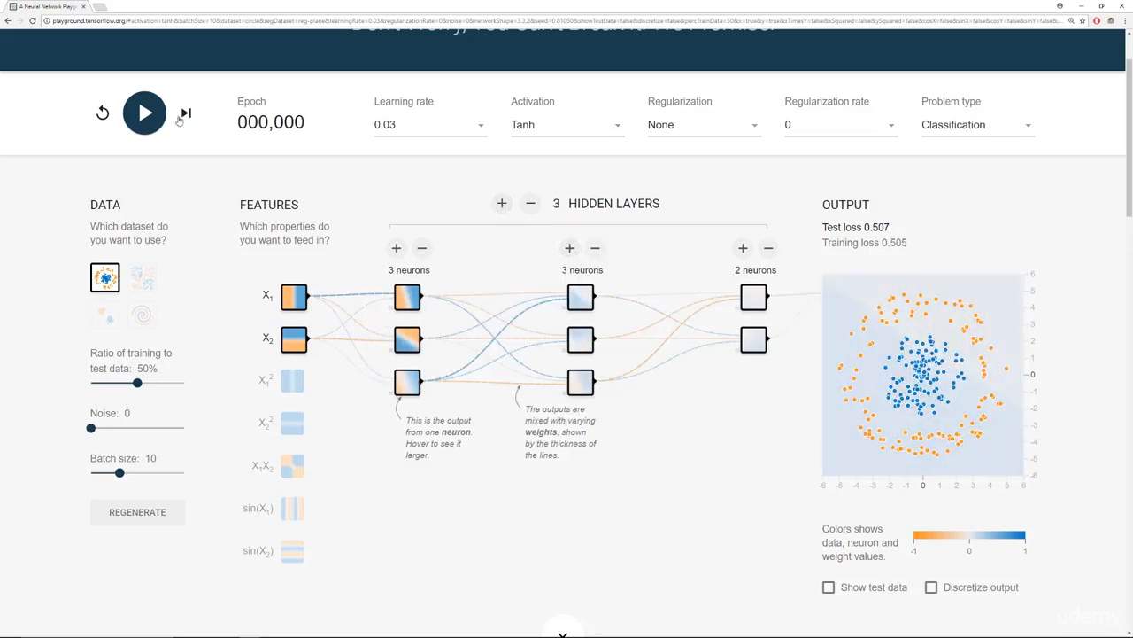
pyautogui.click(144, 112)
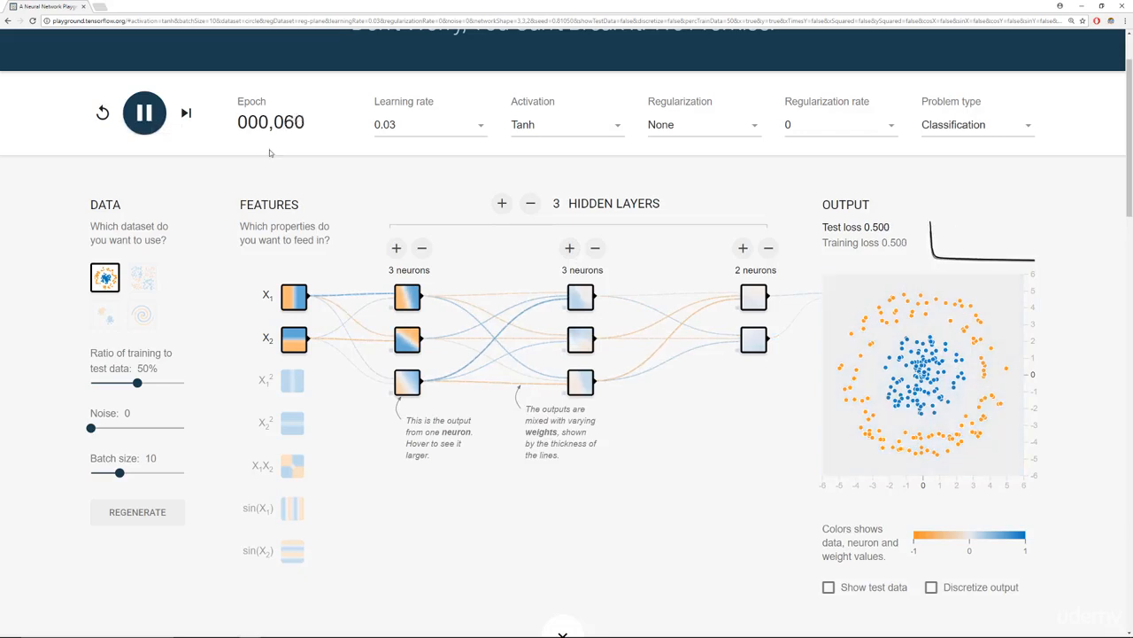
pyautogui.click(102, 113)
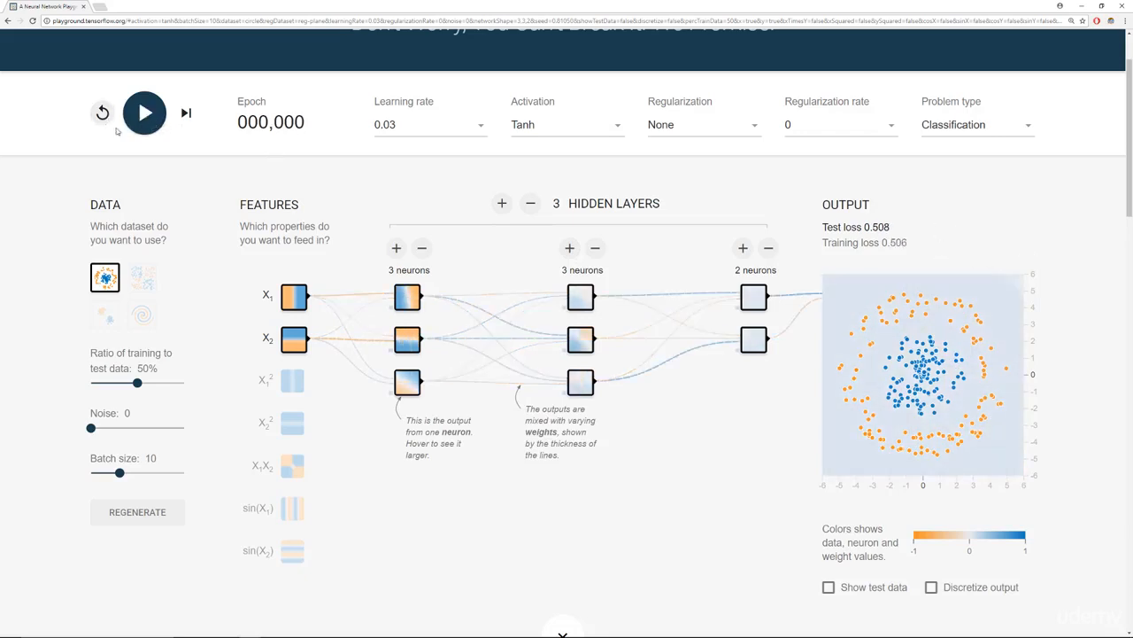
pyautogui.click(145, 112)
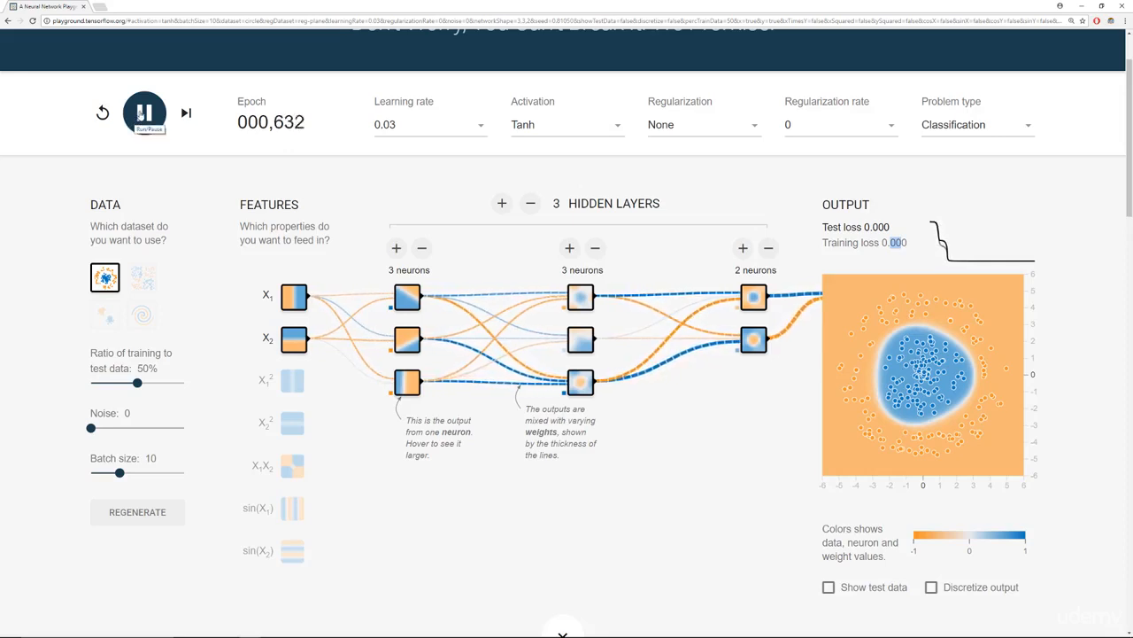
pyautogui.click(145, 112)
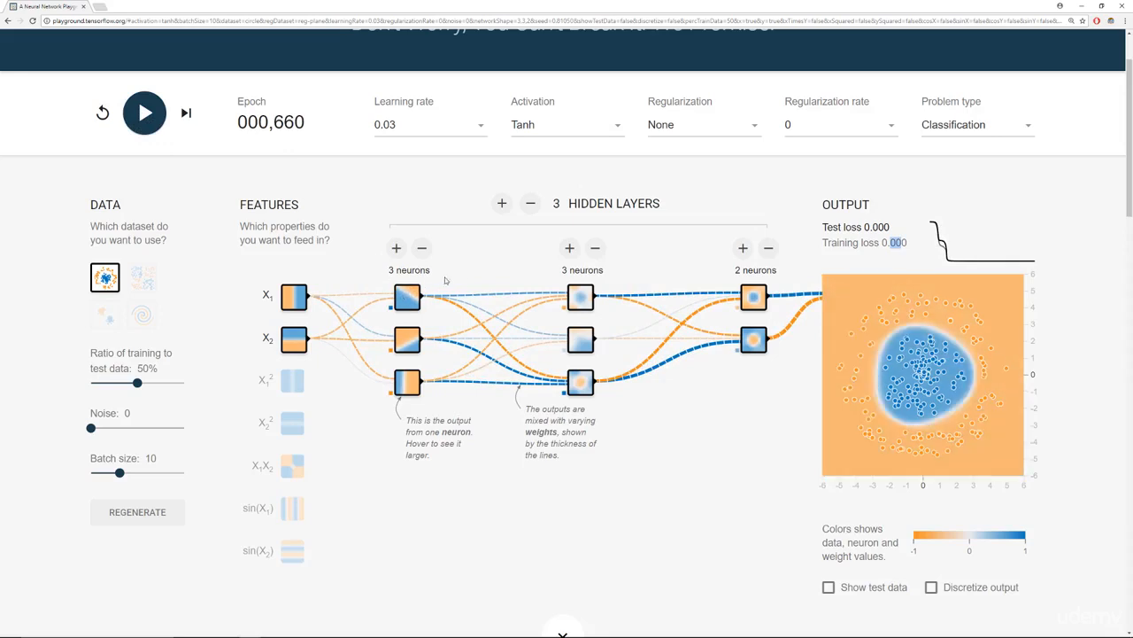
pyautogui.moveTo(650, 280)
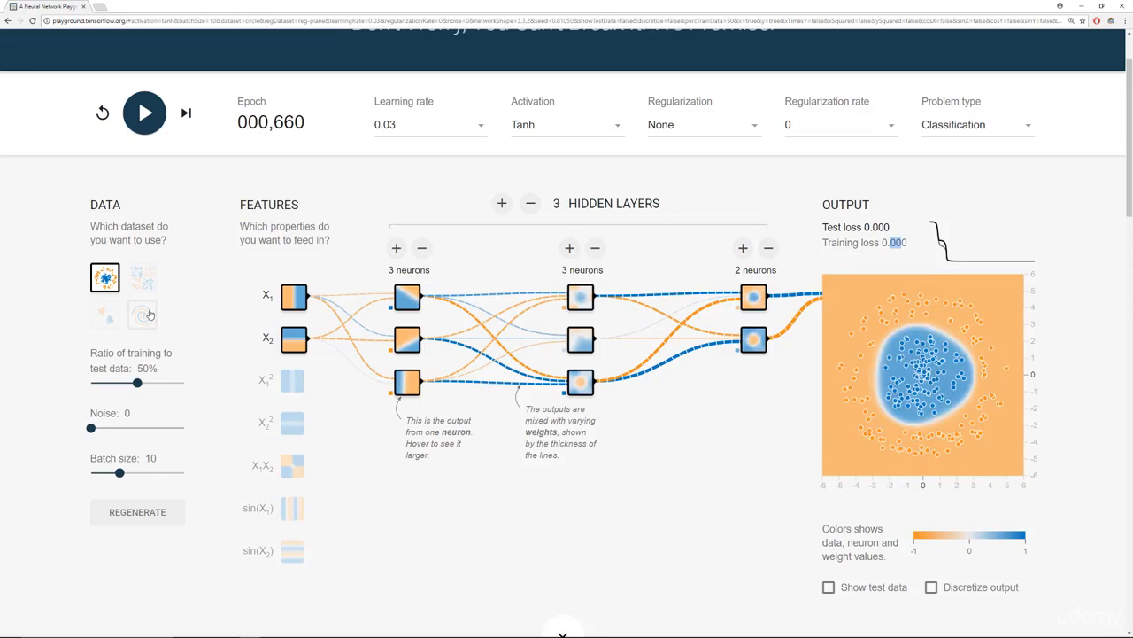
pyautogui.click(142, 314)
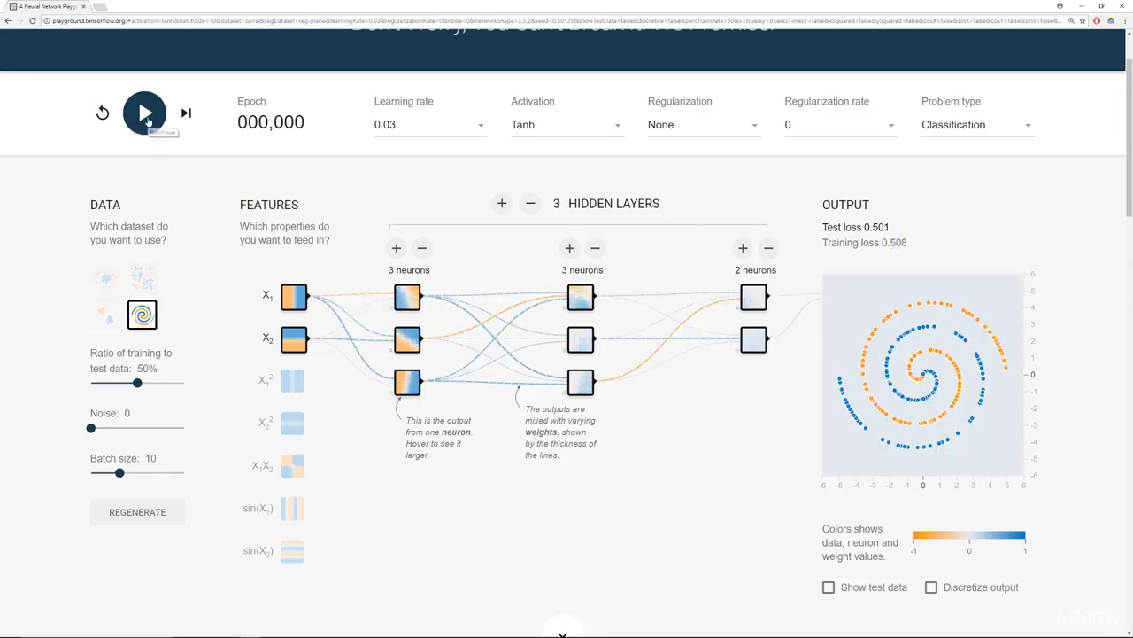
# - Train the three-layer network on the spiral to about 1,261 epochs, test loss 0.450
pyautogui.click(145, 112)
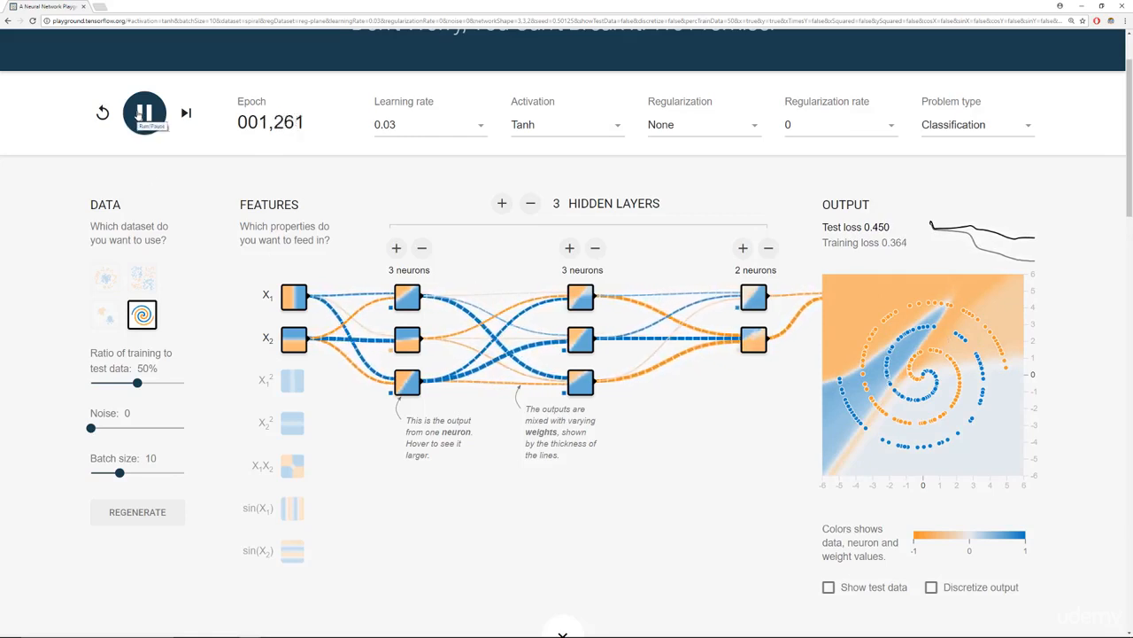
# - Pause spiral training, add a fourth hidden layer, and set the activation to ReLU
pyautogui.click(144, 113)
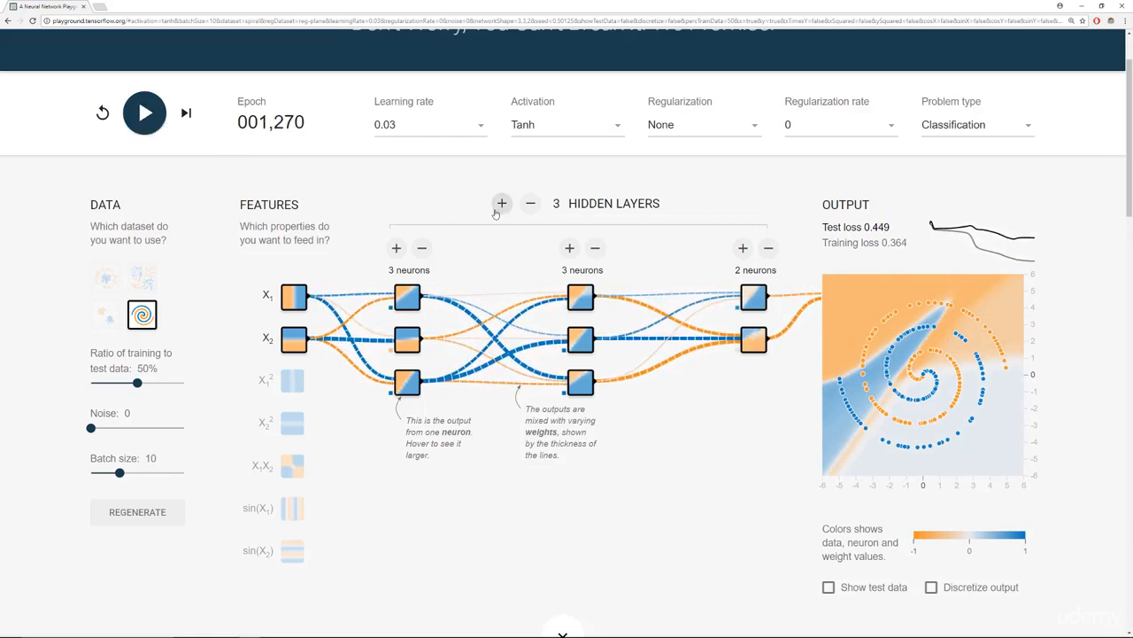
pyautogui.click(502, 202)
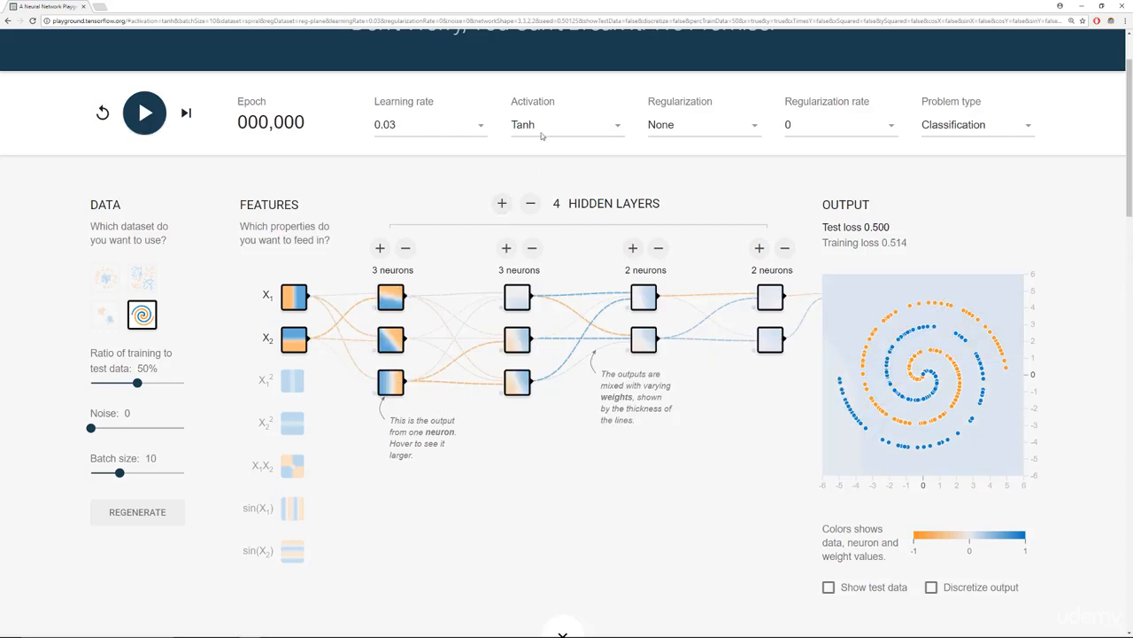
pyautogui.click(566, 124)
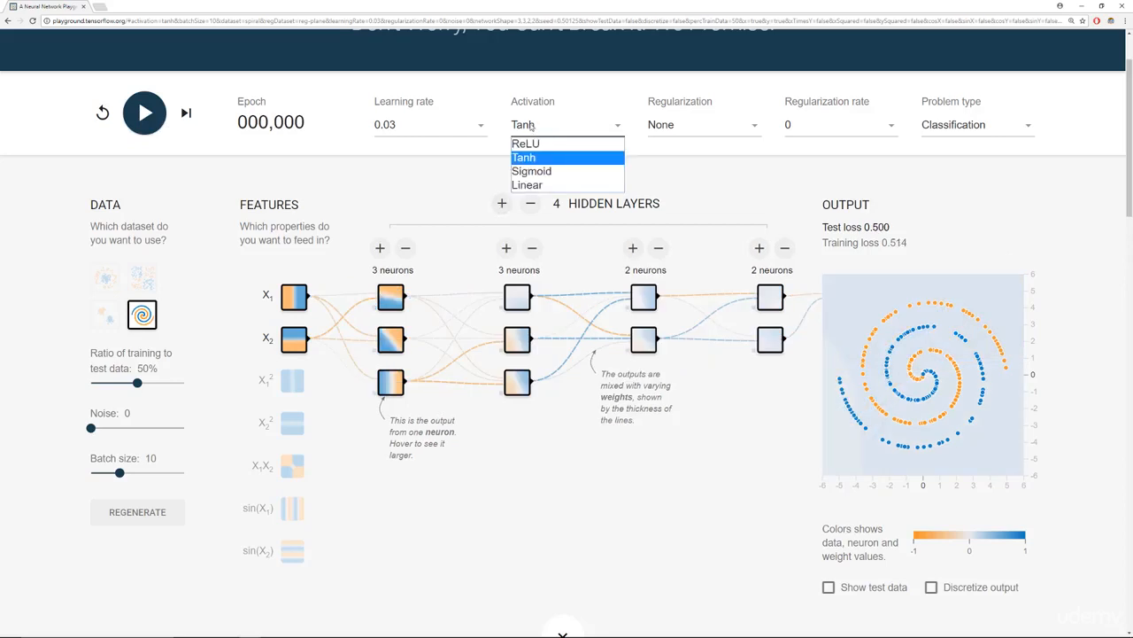
# - Add a fifth layer and size the hidden layers to 6, 6, 6, 6 and 4 neurons
pyautogui.click(525, 142)
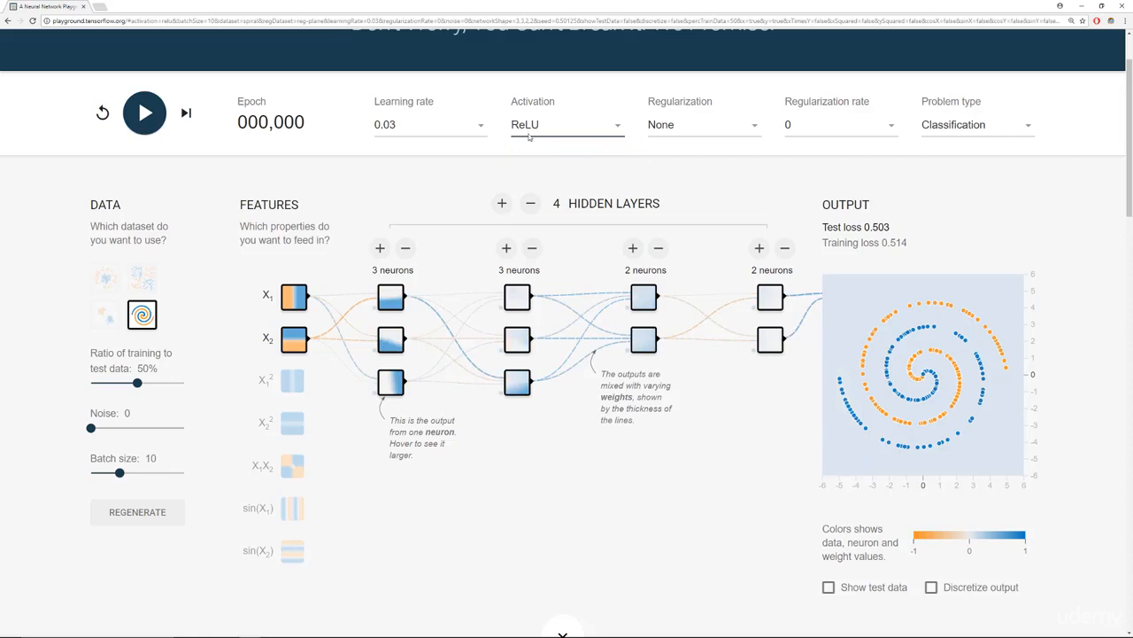
pyautogui.click(380, 248)
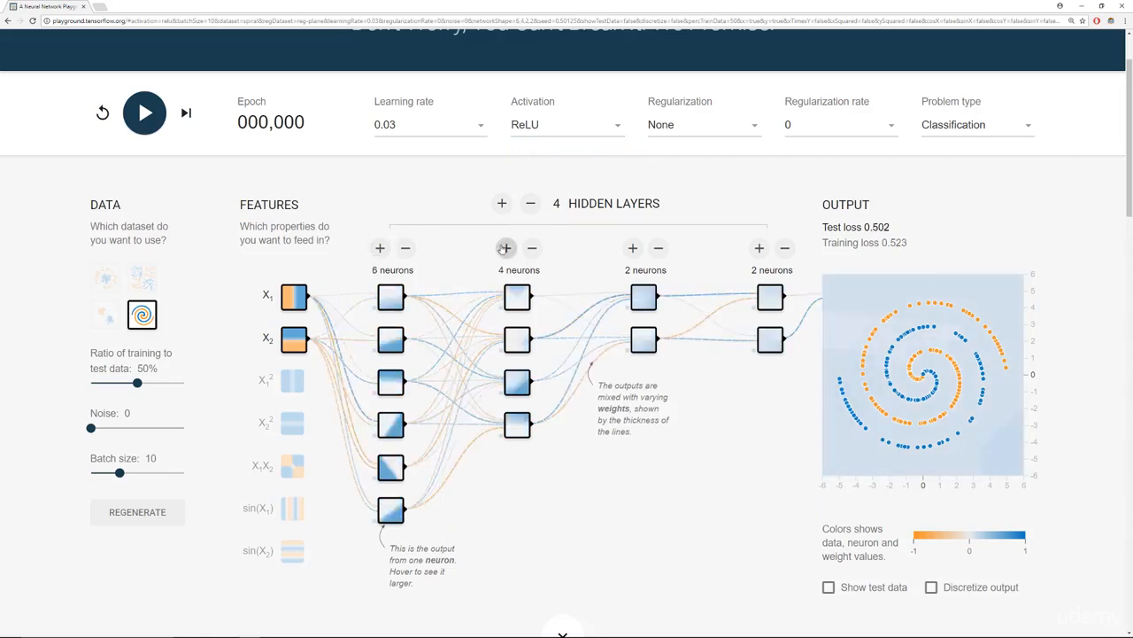
pyautogui.click(506, 248)
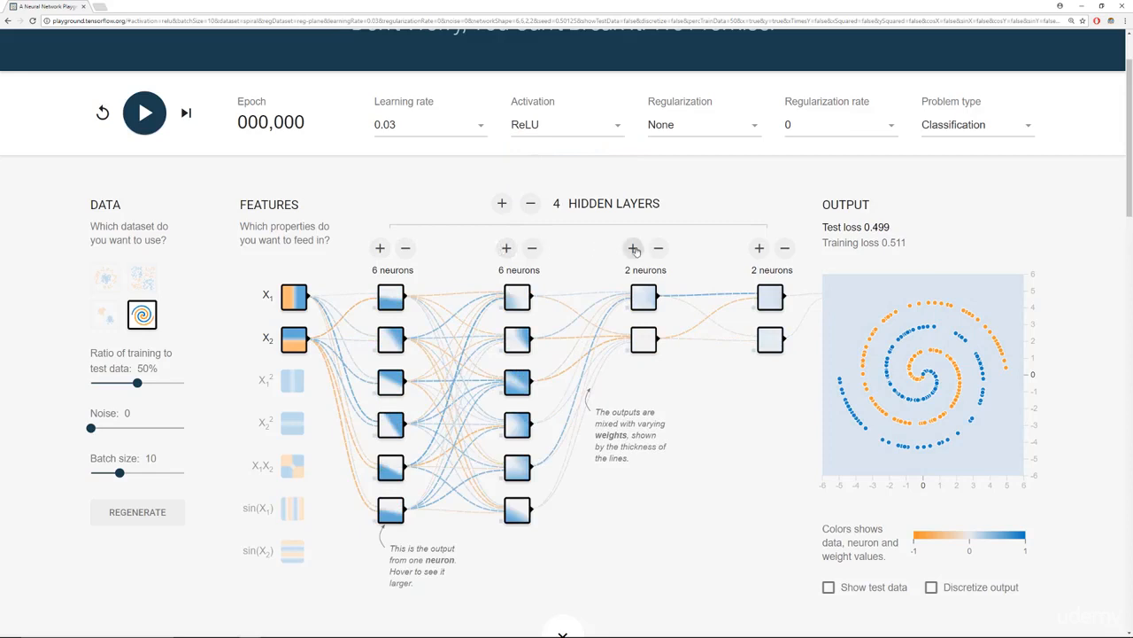
pyautogui.click(502, 203)
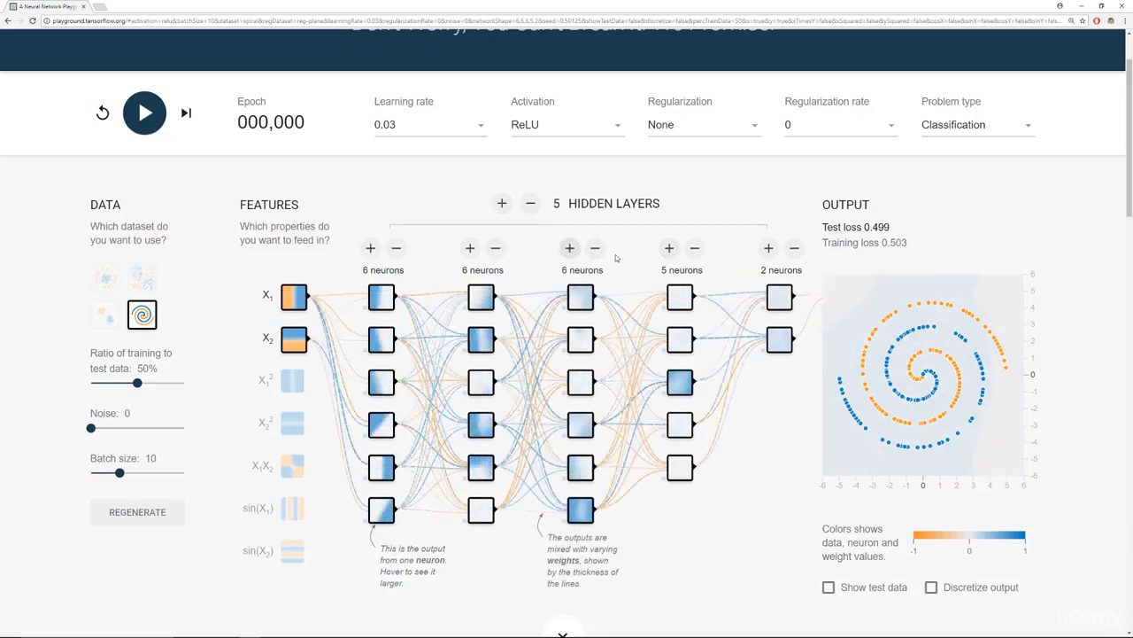
pyautogui.click(696, 248)
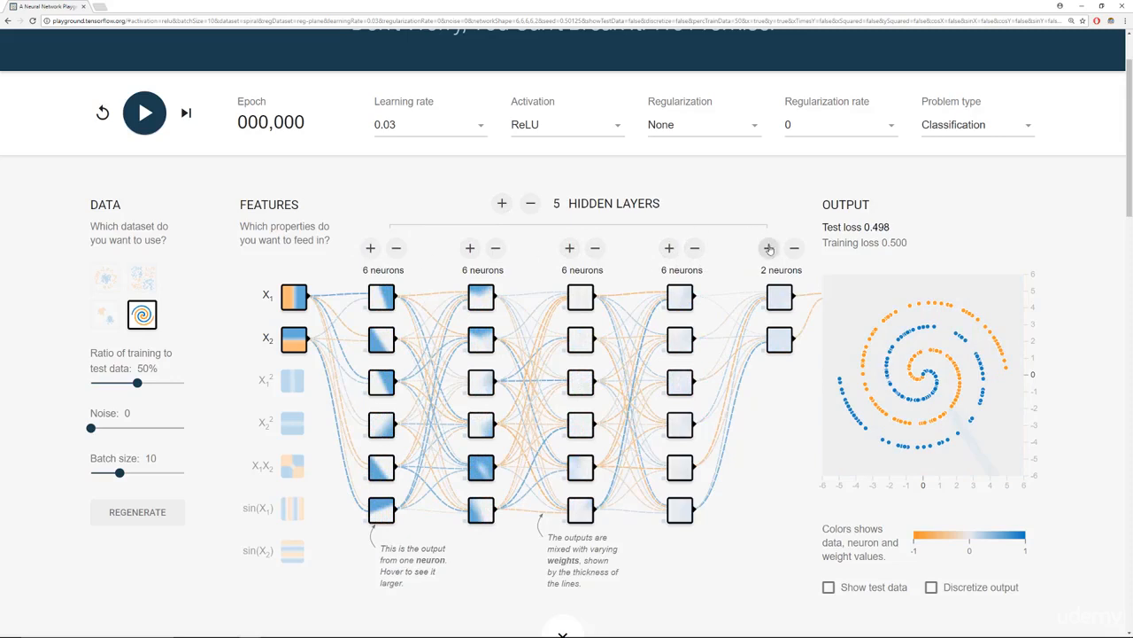
pyautogui.click(769, 248)
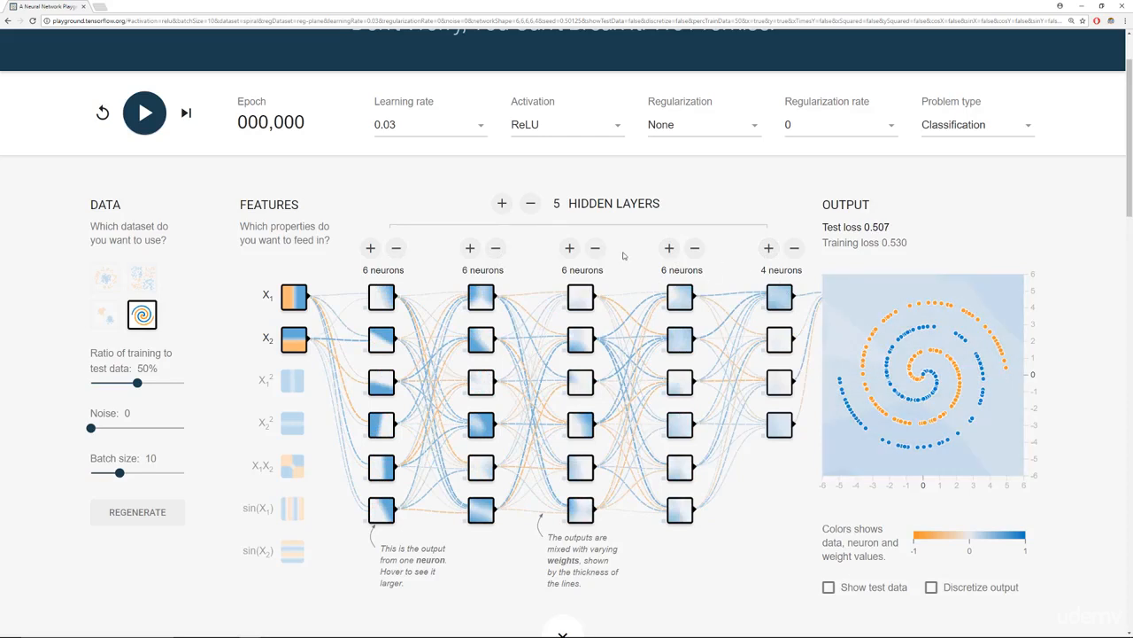
pyautogui.moveTo(175, 144)
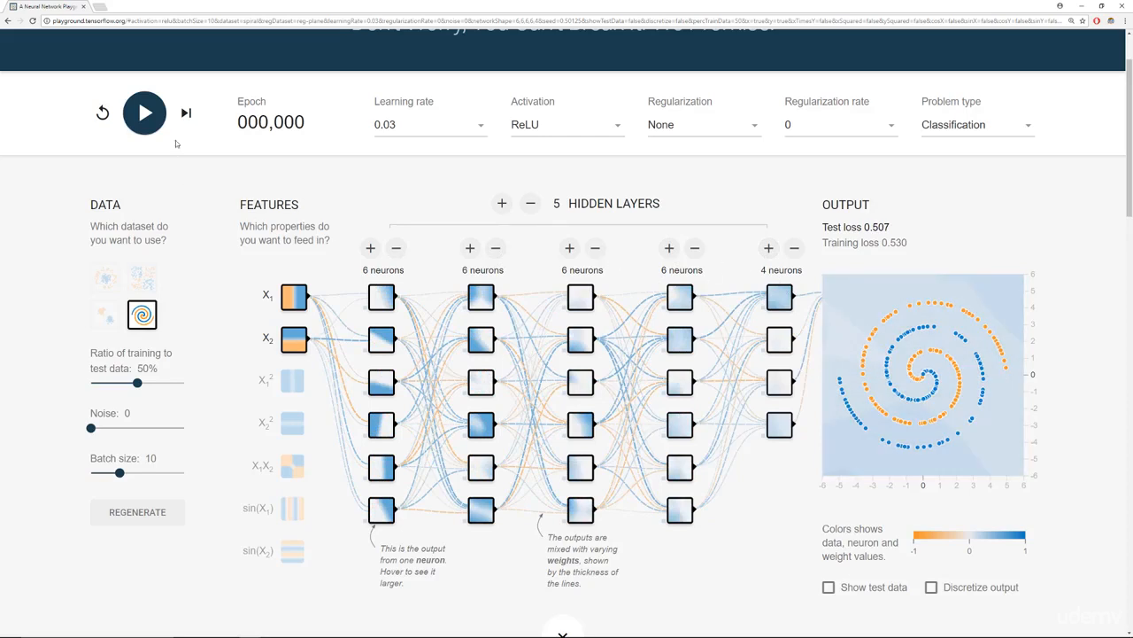
# - Train the five-layer ReLU network to epoch 849, reaching test loss 0.051
pyautogui.click(145, 112)
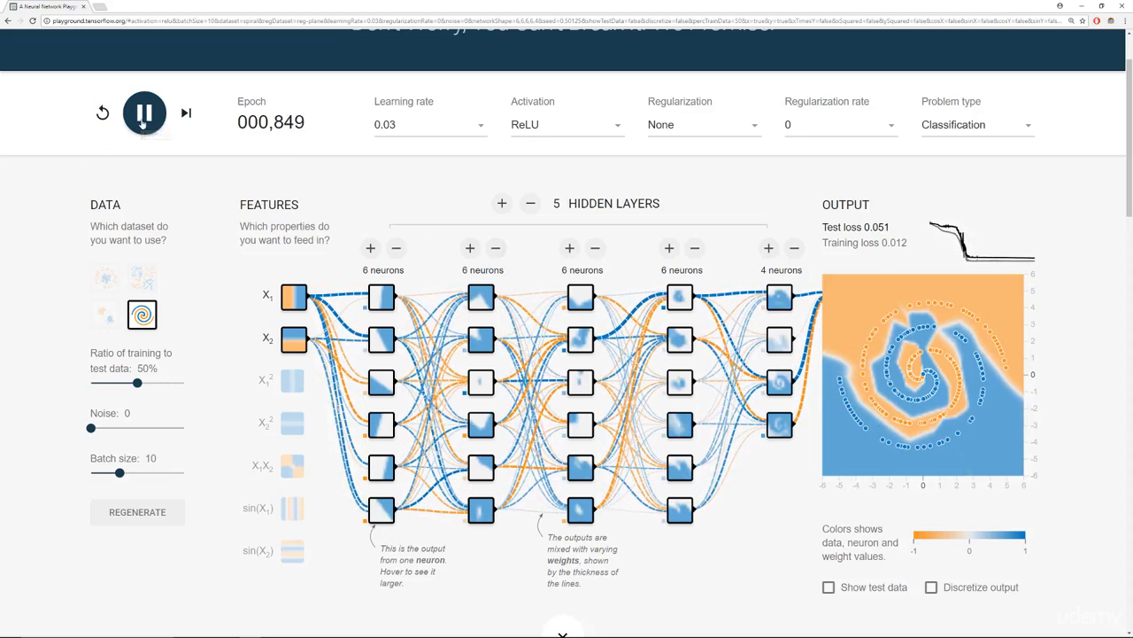
# - Raise each hidden layer to 8 neurons and add a sixth 8-neuron layer
pyautogui.click(370, 248)
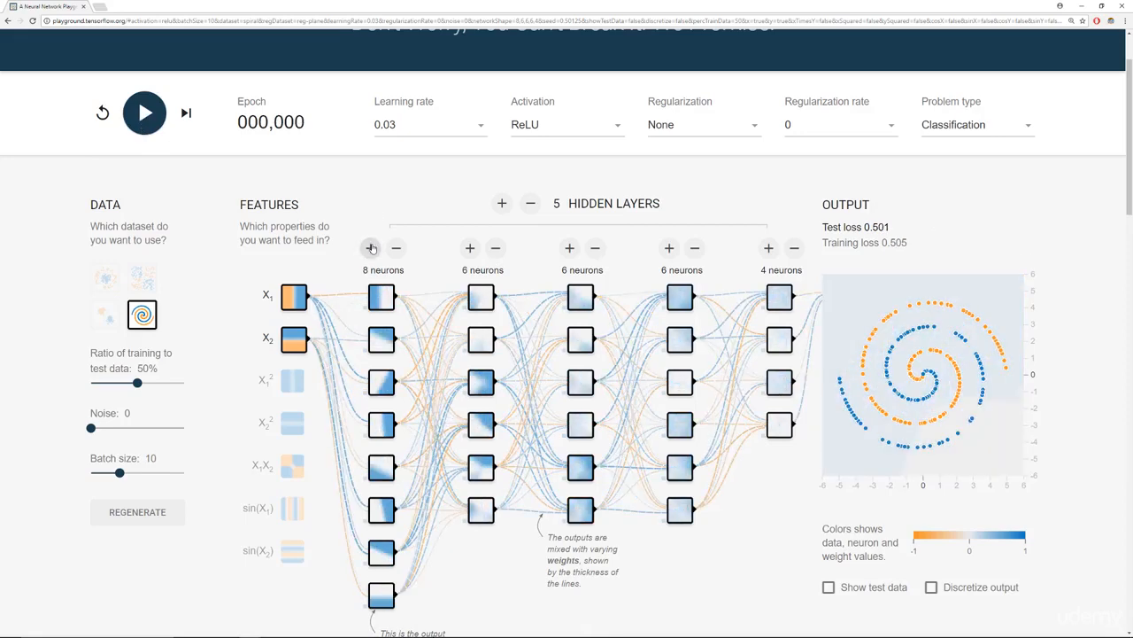
pyautogui.click(470, 248)
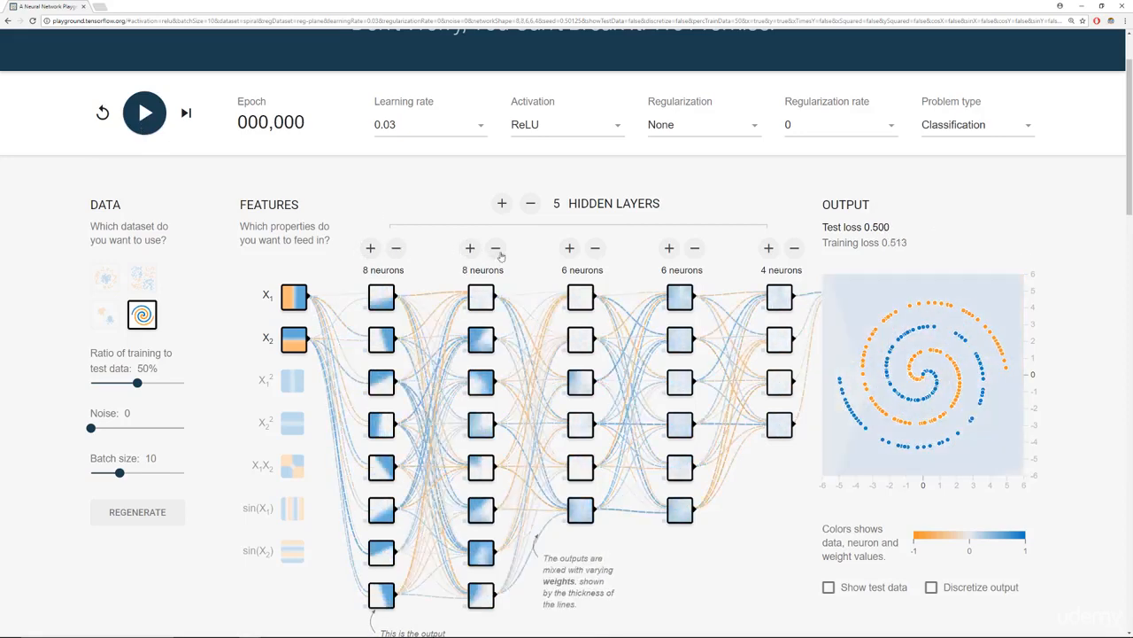
pyautogui.click(569, 247)
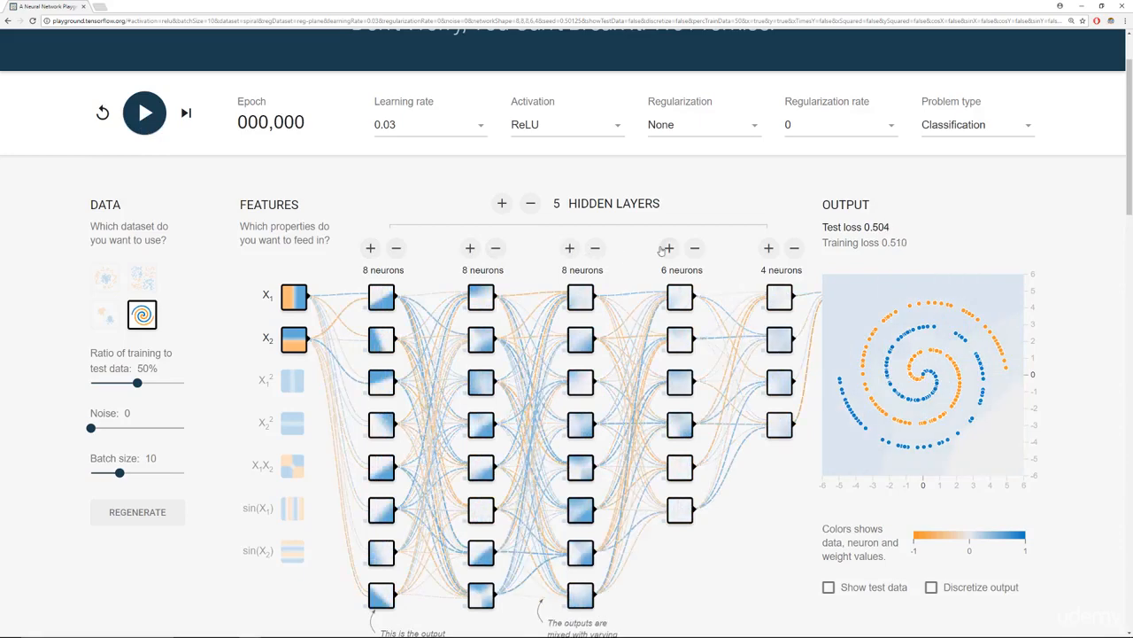
pyautogui.click(668, 248)
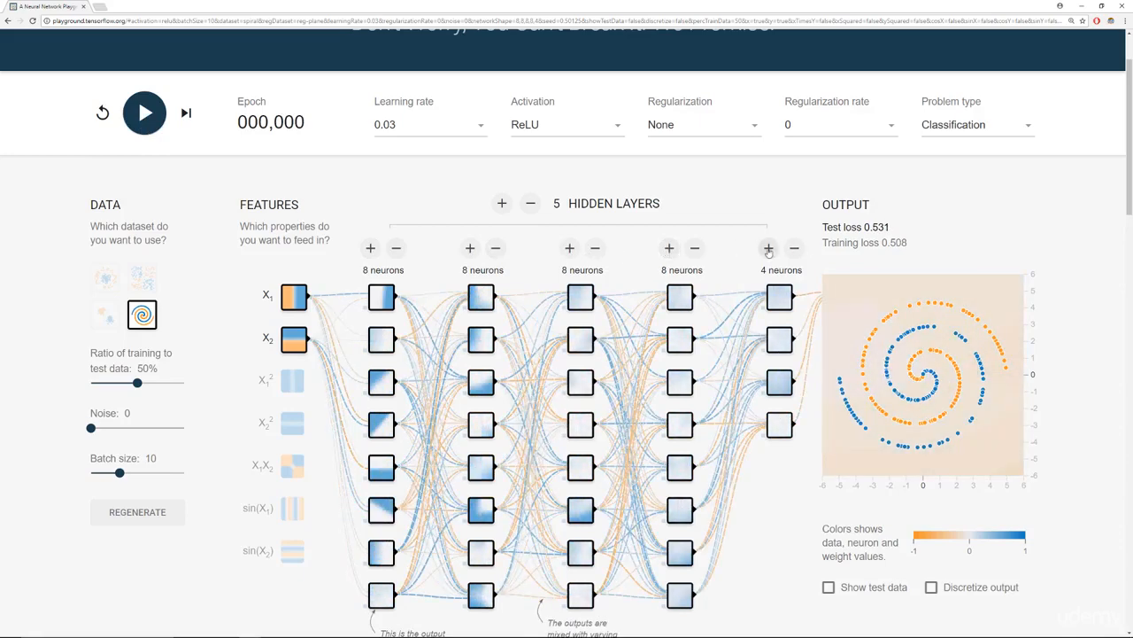
pyautogui.click(502, 203)
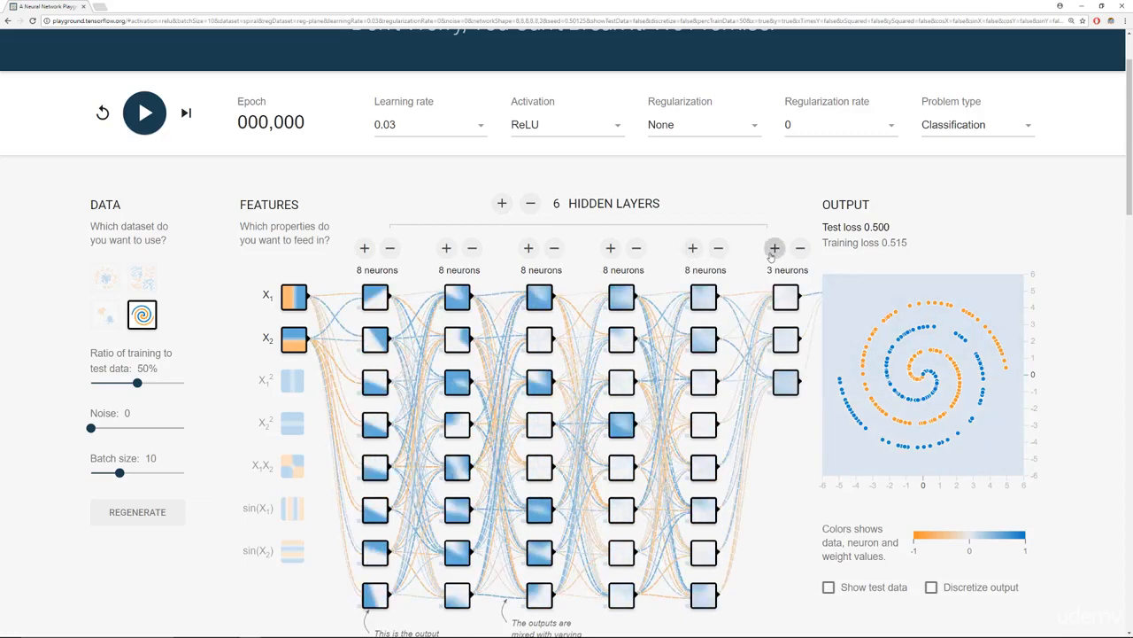
pyautogui.click(800, 248)
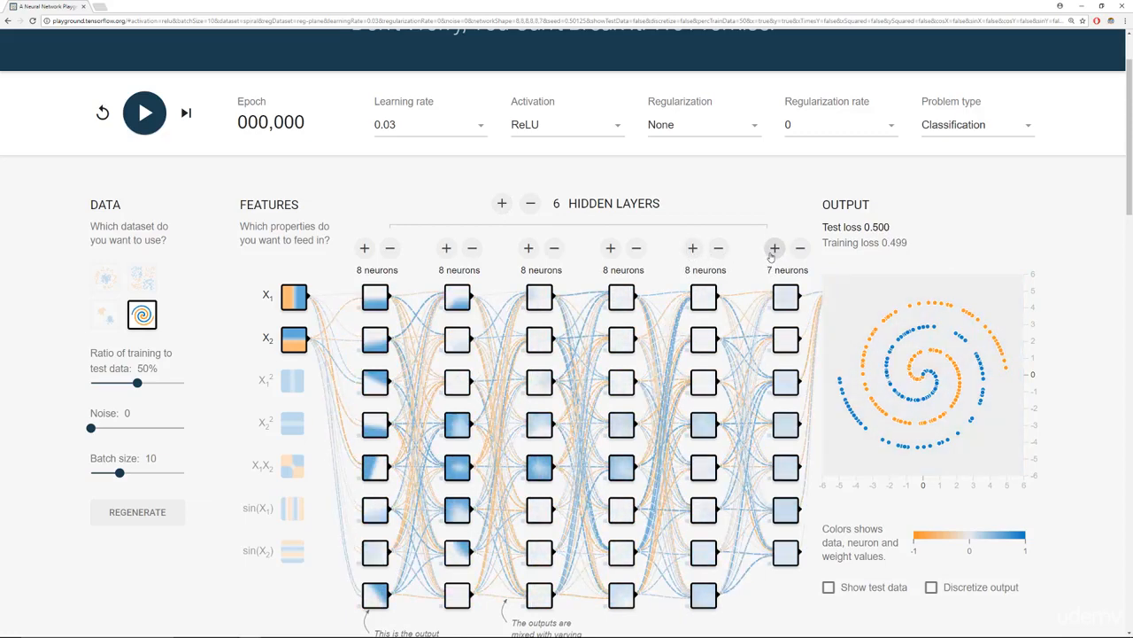
pyautogui.click(775, 248)
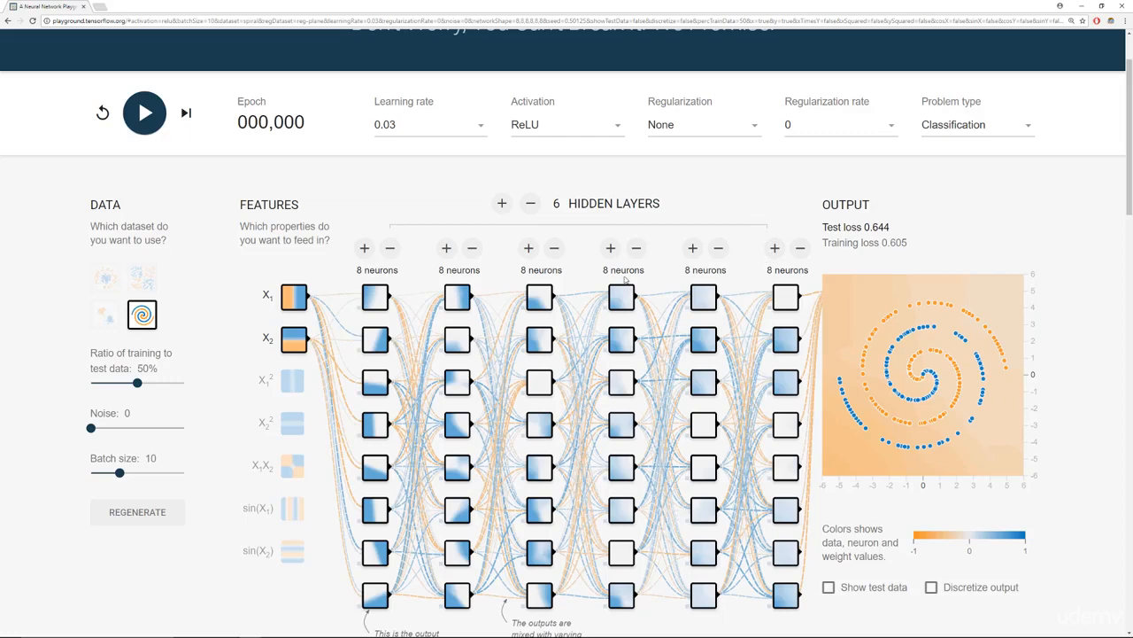
pyautogui.moveTo(585, 277)
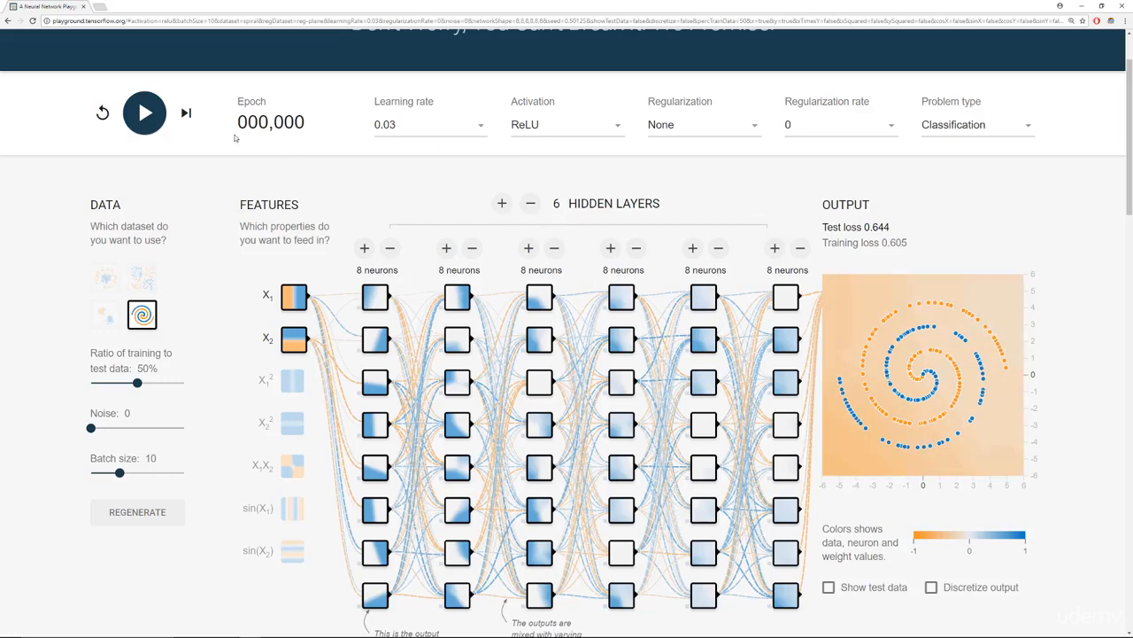
# - Train the six-layer, 8-neuron network to about 1,582 epochs, pausing at test loss 0.081
pyautogui.click(144, 112)
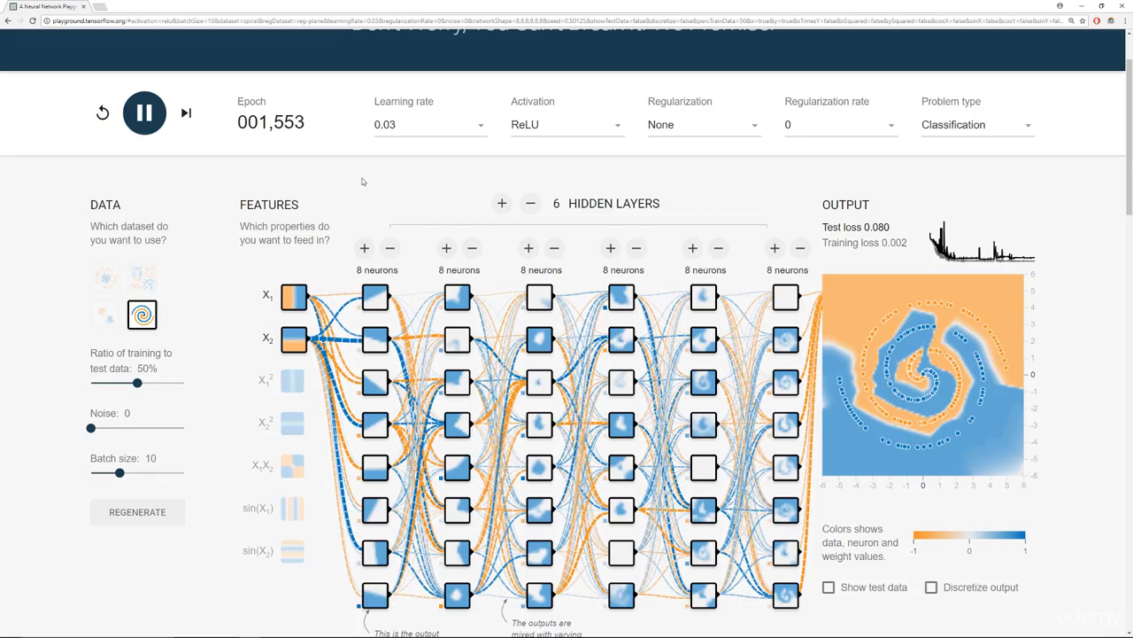
pyautogui.click(144, 112)
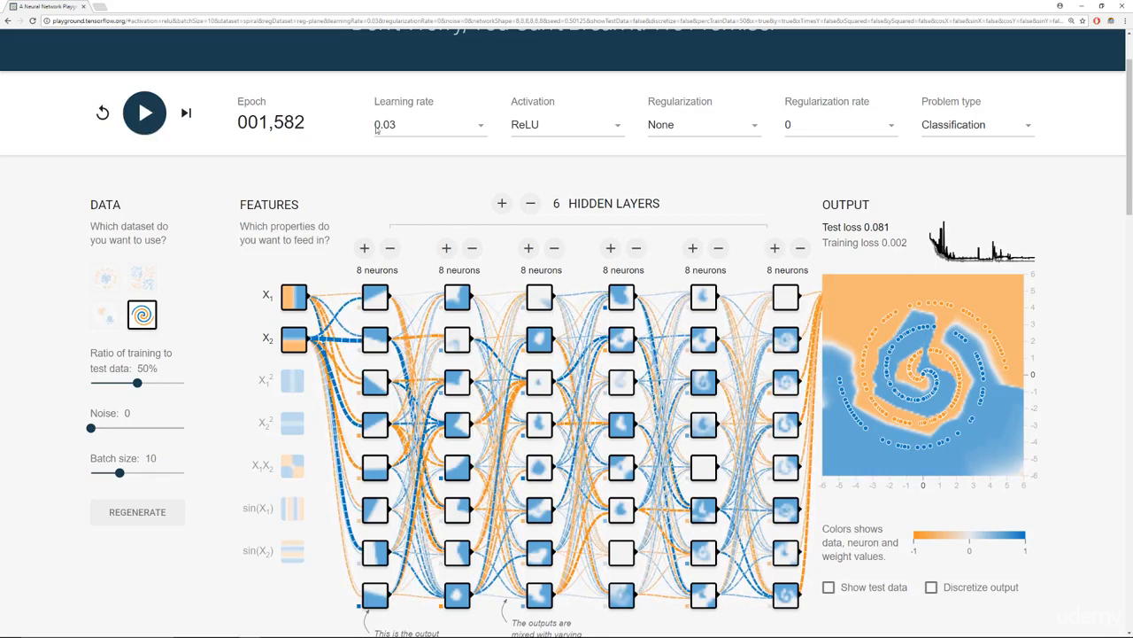
# - Train briefly at learning rate 0.00001, leaving loss near 0.5, then reset
pyautogui.click(430, 124)
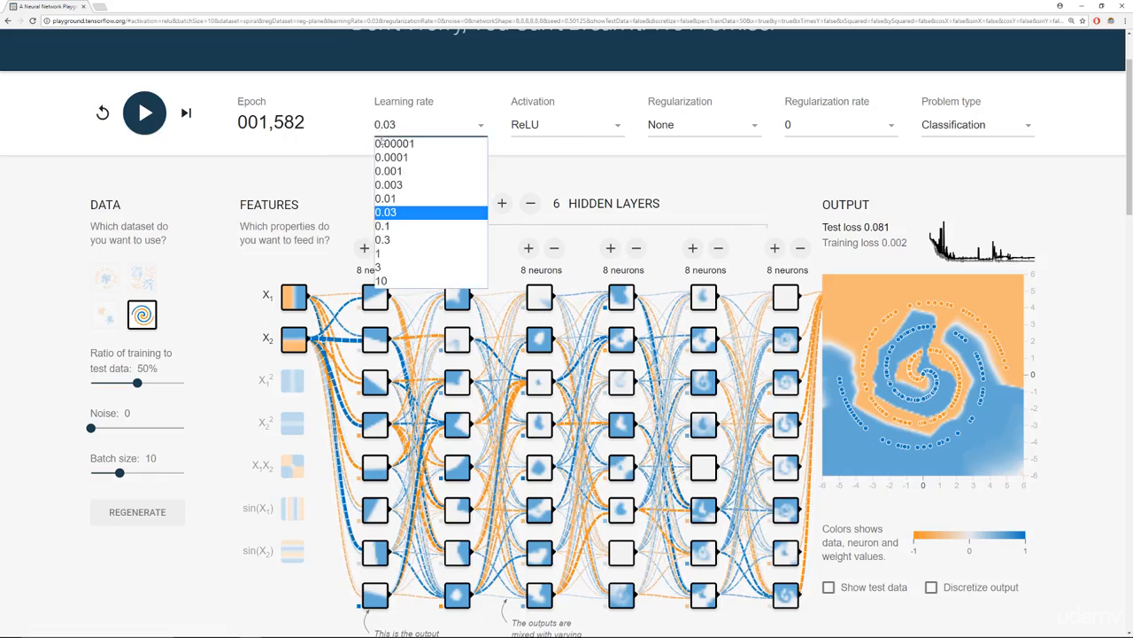
pyautogui.click(395, 143)
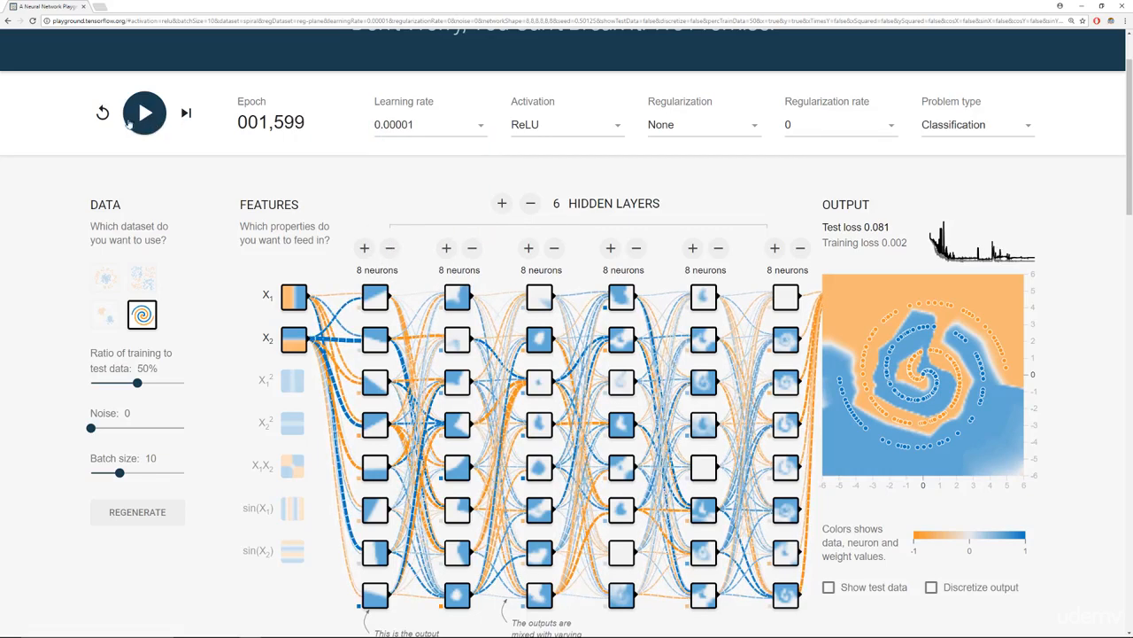
pyautogui.click(144, 113)
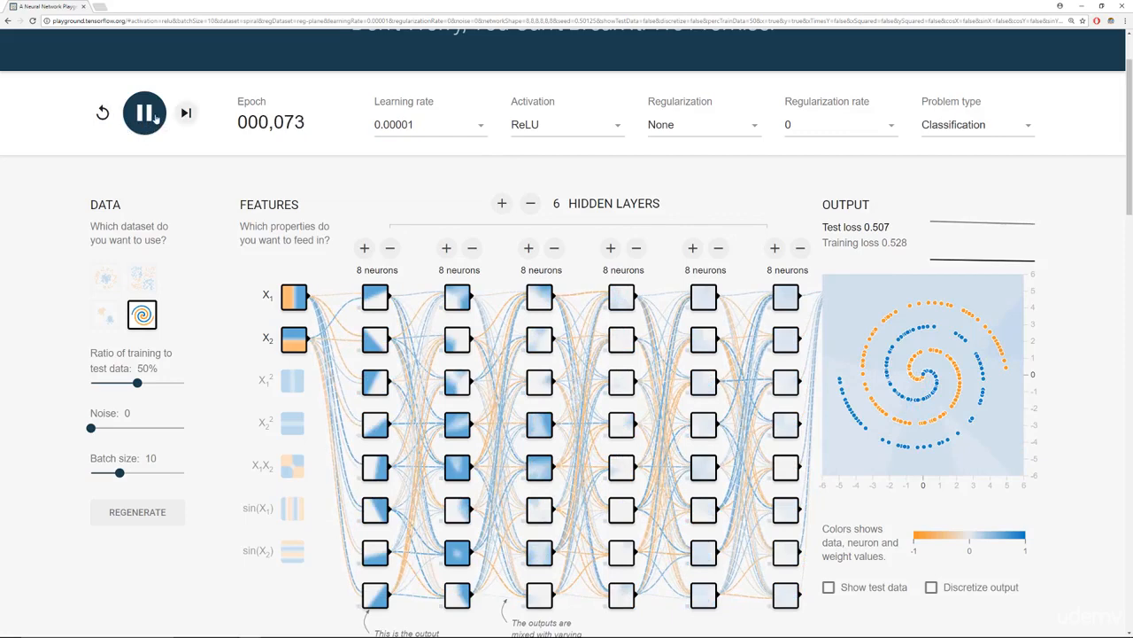
pyautogui.click(430, 124)
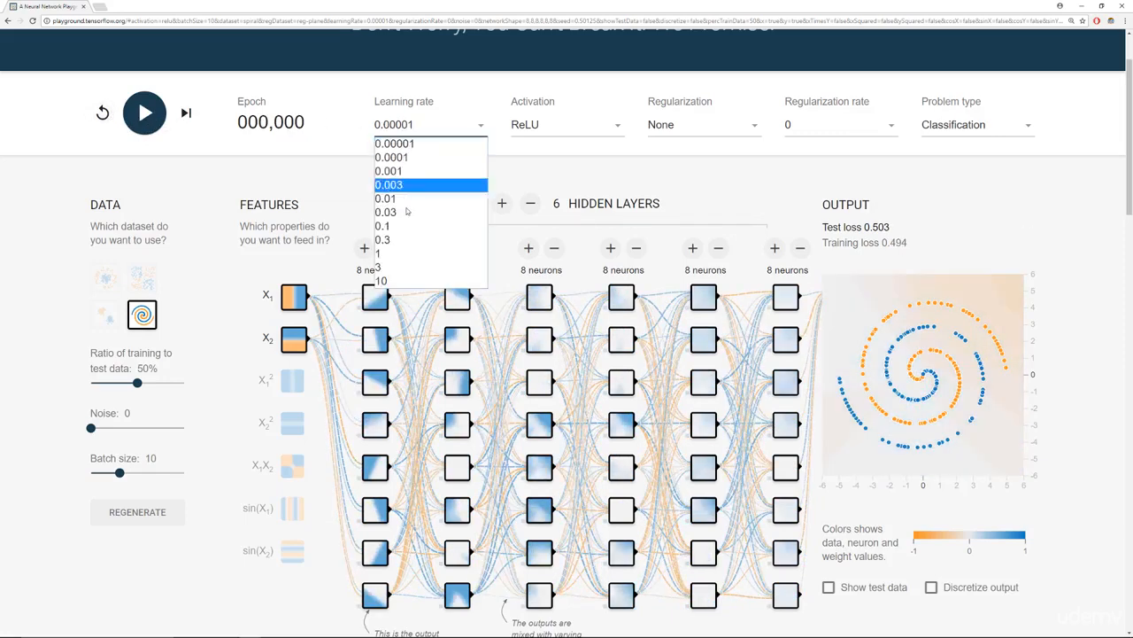
# - Train at learning rate 10 and pause at epoch 236 with test loss 0.944
pyautogui.click(381, 281)
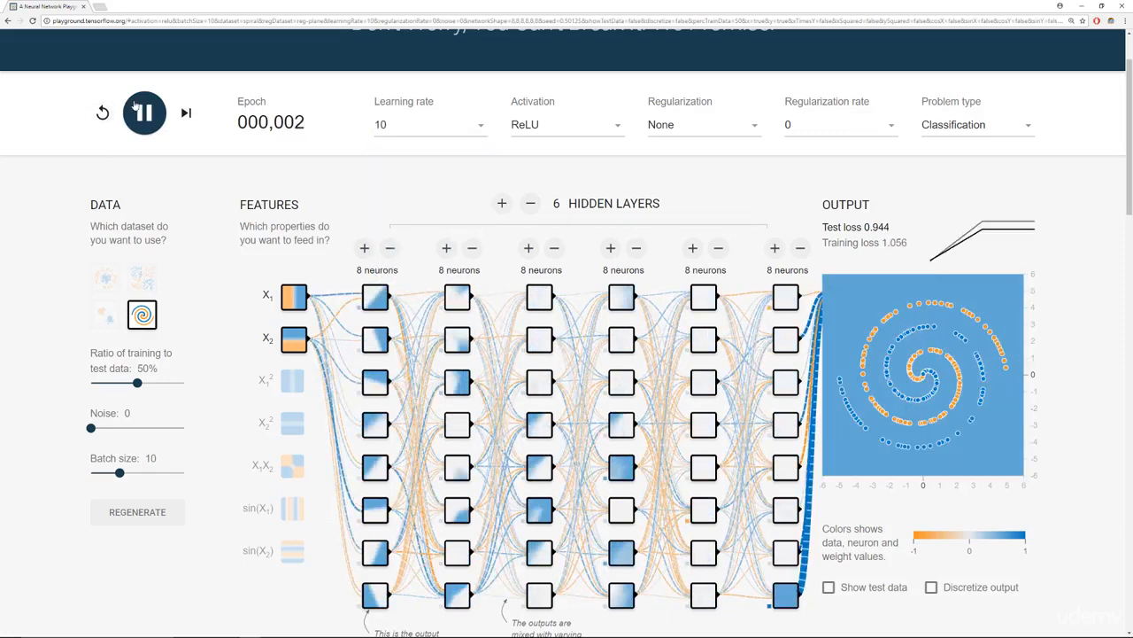
pyautogui.click(144, 112)
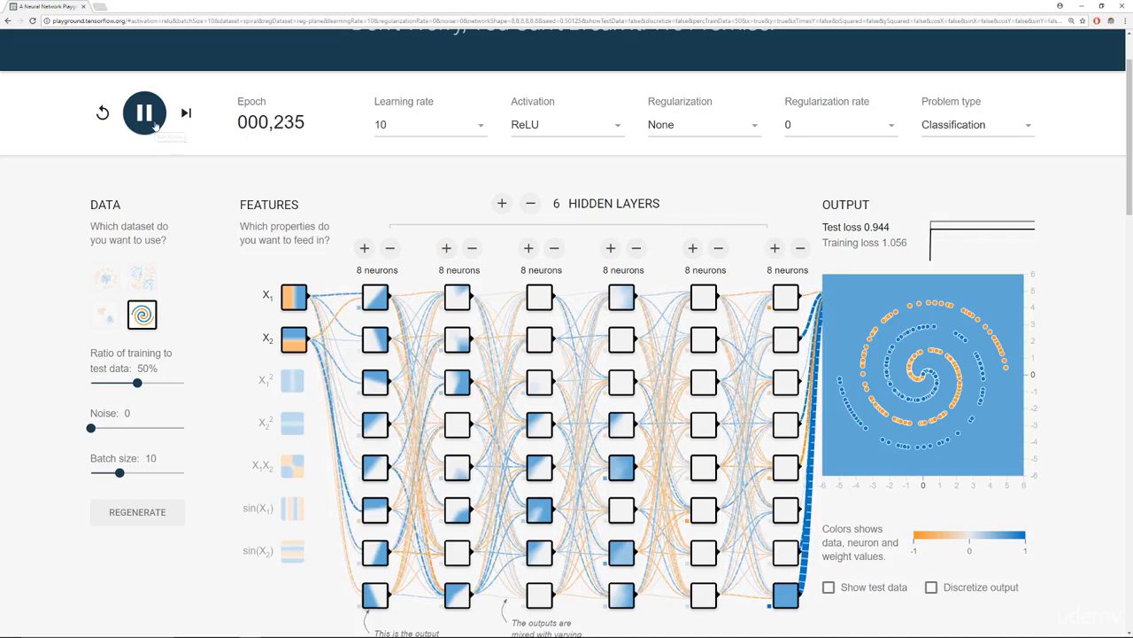
pyautogui.click(144, 113)
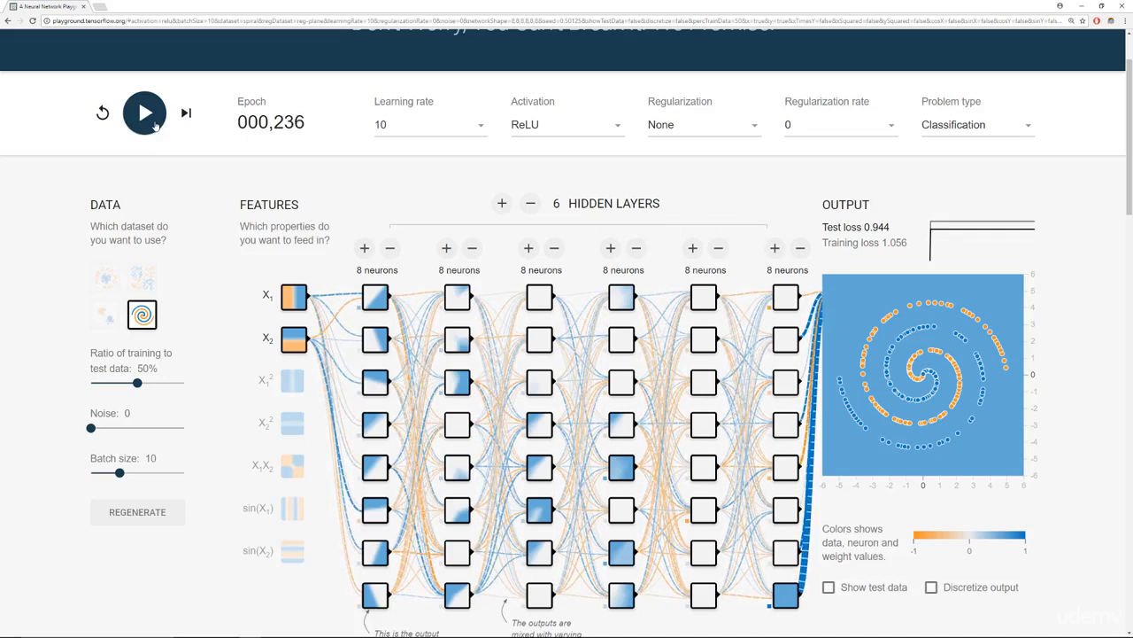